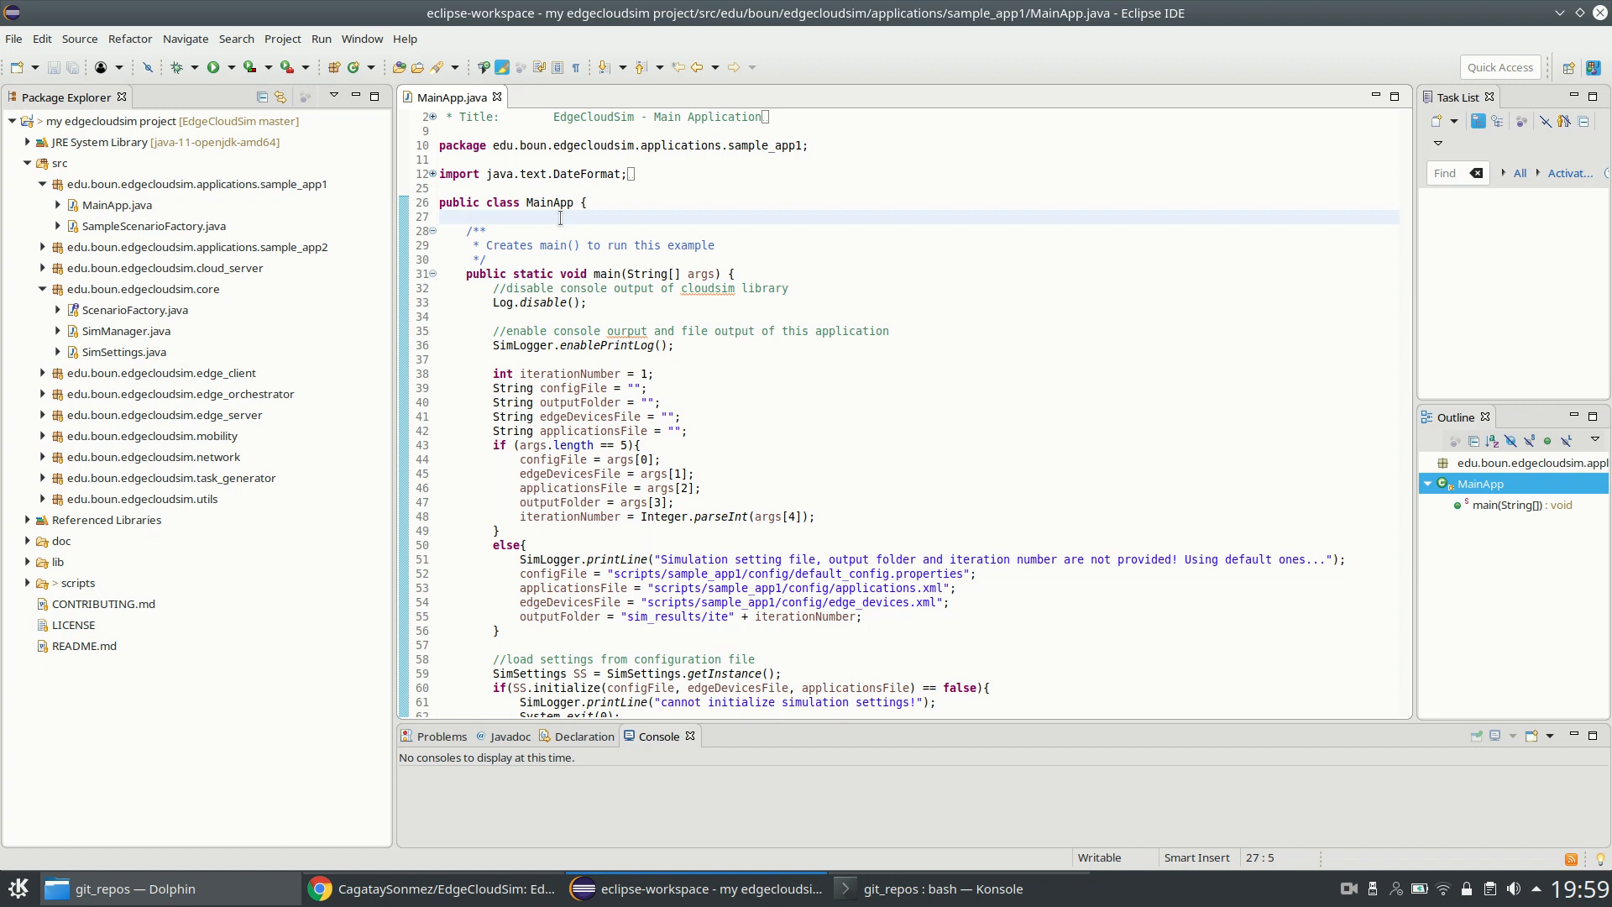
Step: In Konsole, change into the EdgeCloudSim/scripts/sample_app1 directory
{"action": "left_click", "coordinate": [469, 216]}
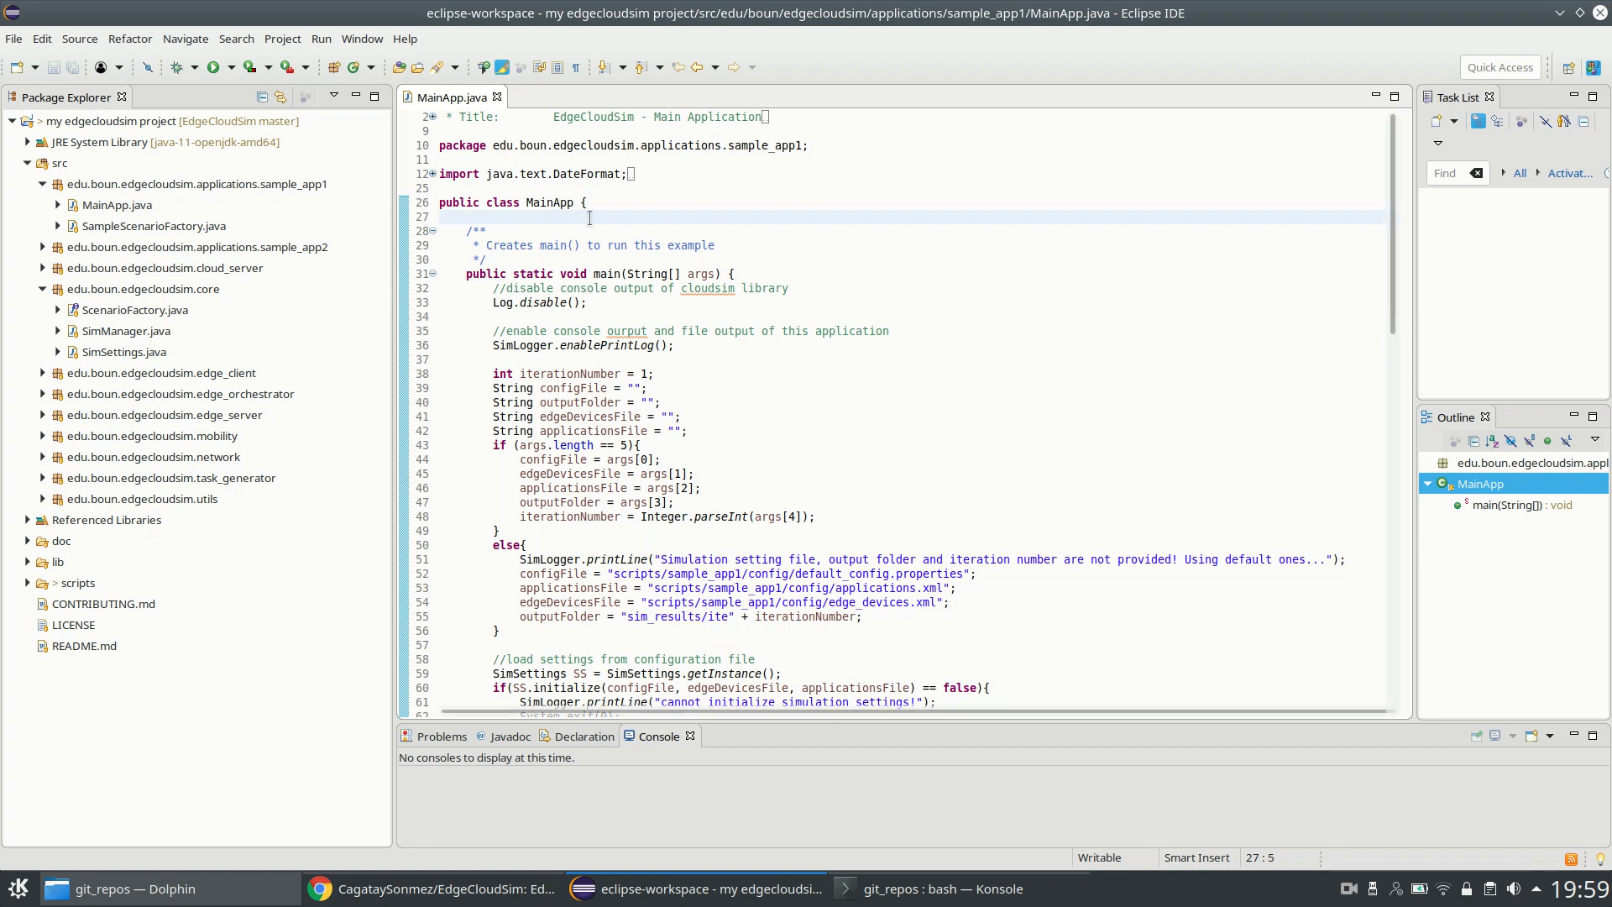
{"action": "left_click", "coordinate": [939, 888]}
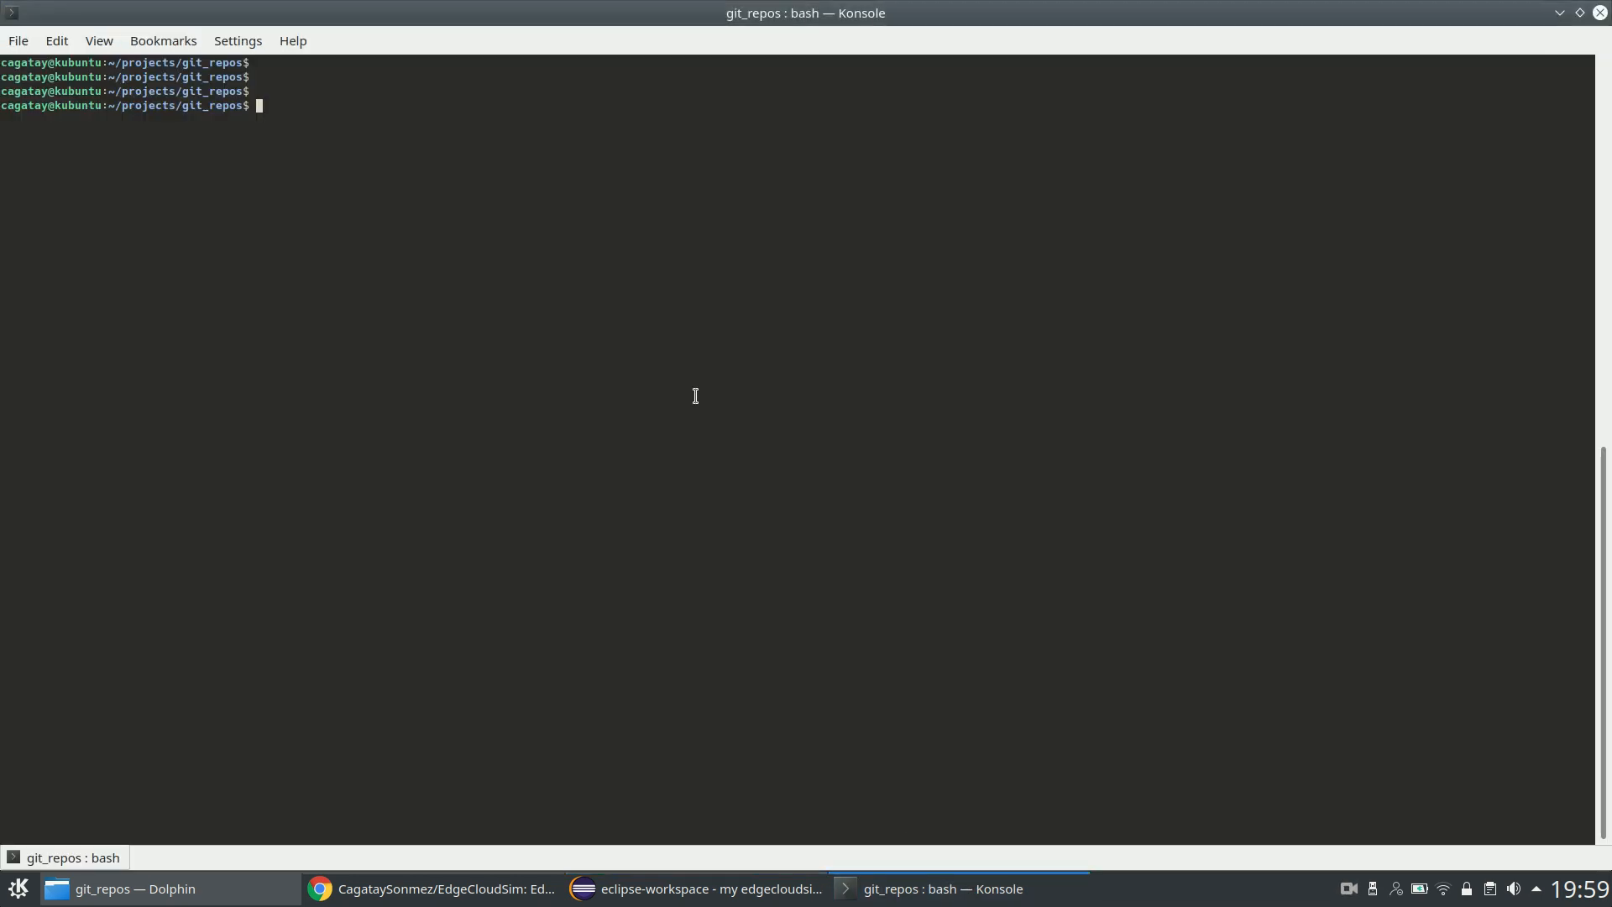
{"action": "type", "text": "cd"}
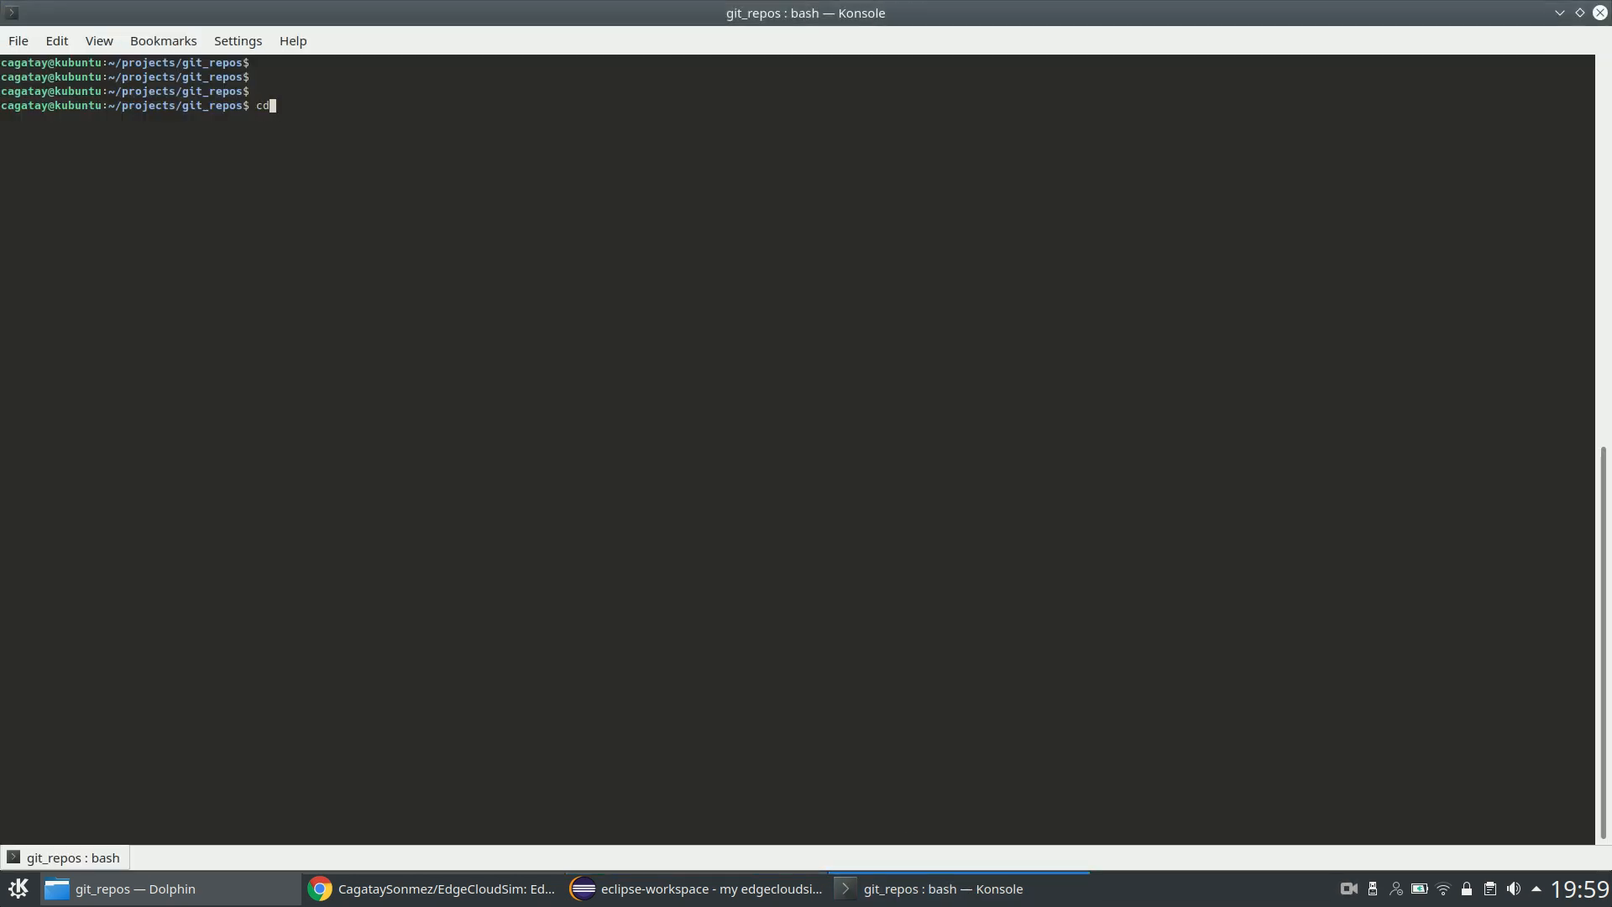
{"action": "type", "text": "EdgeCloudSim/"}
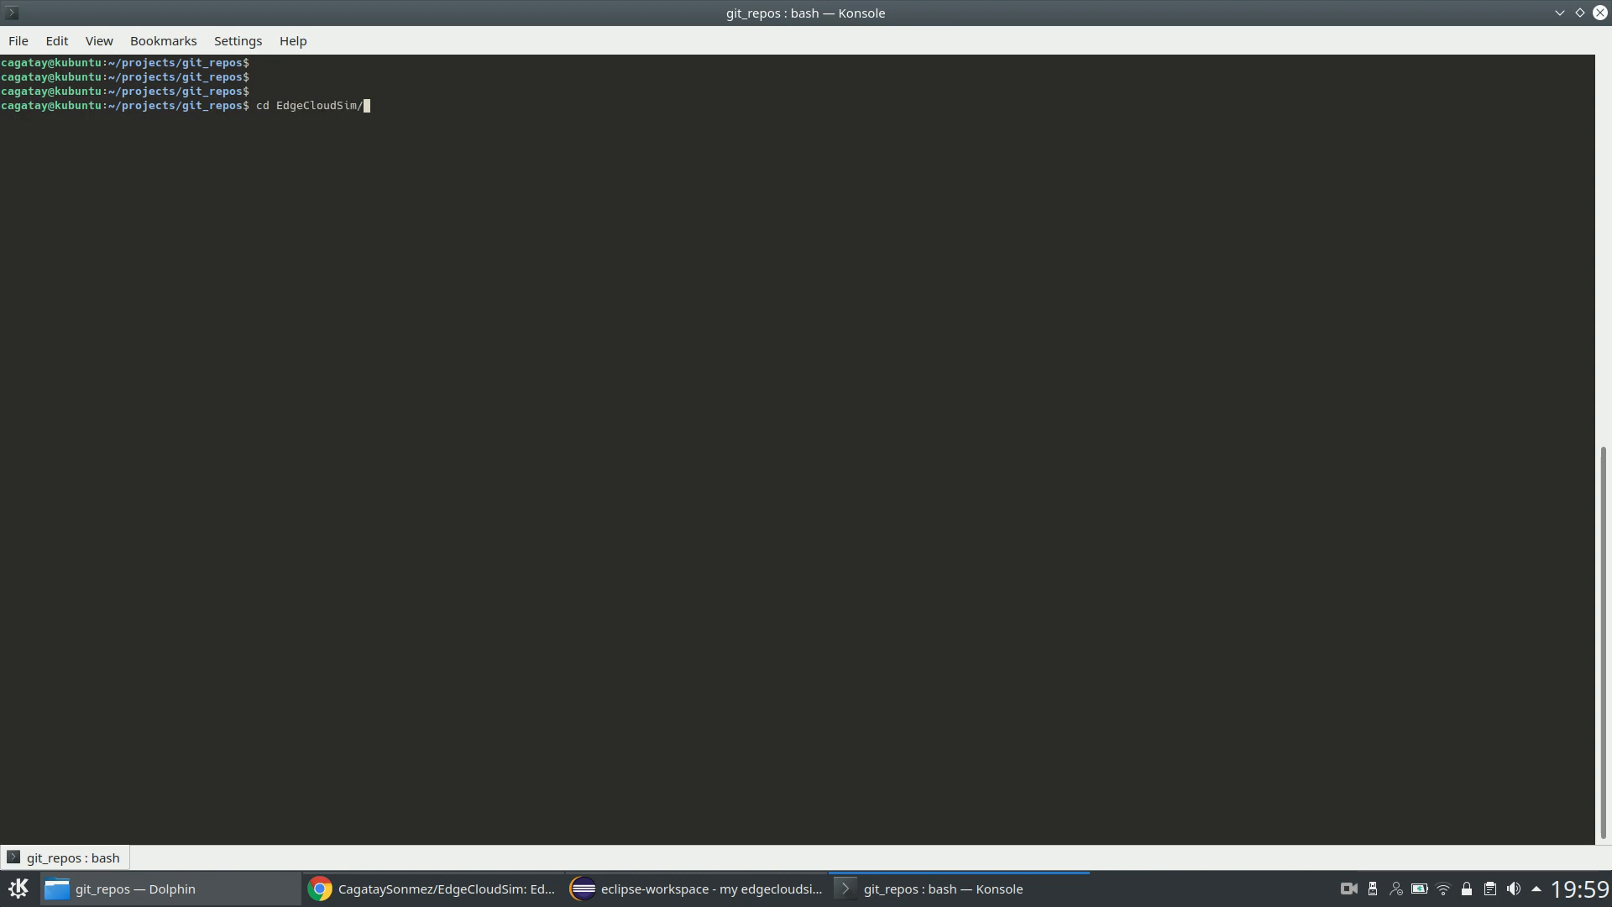
{"action": "type", "text": "scripts/sample_app1/"}
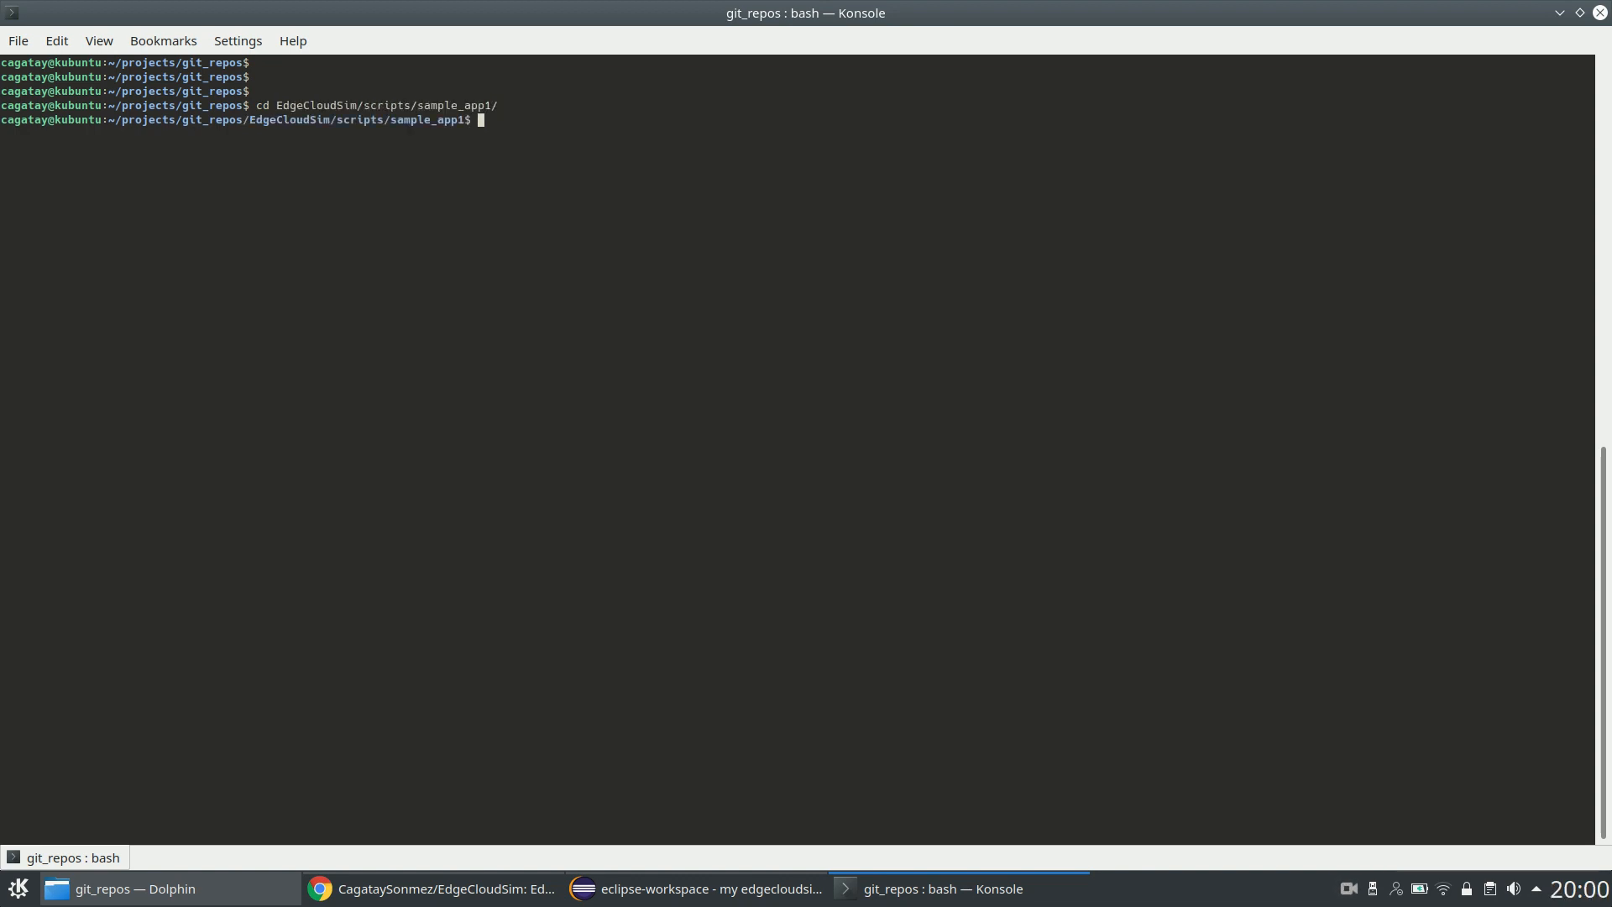
Step: List the folder's contents with ls -al and run ./compile.sh
{"action": "type", "text": "ls -al"}
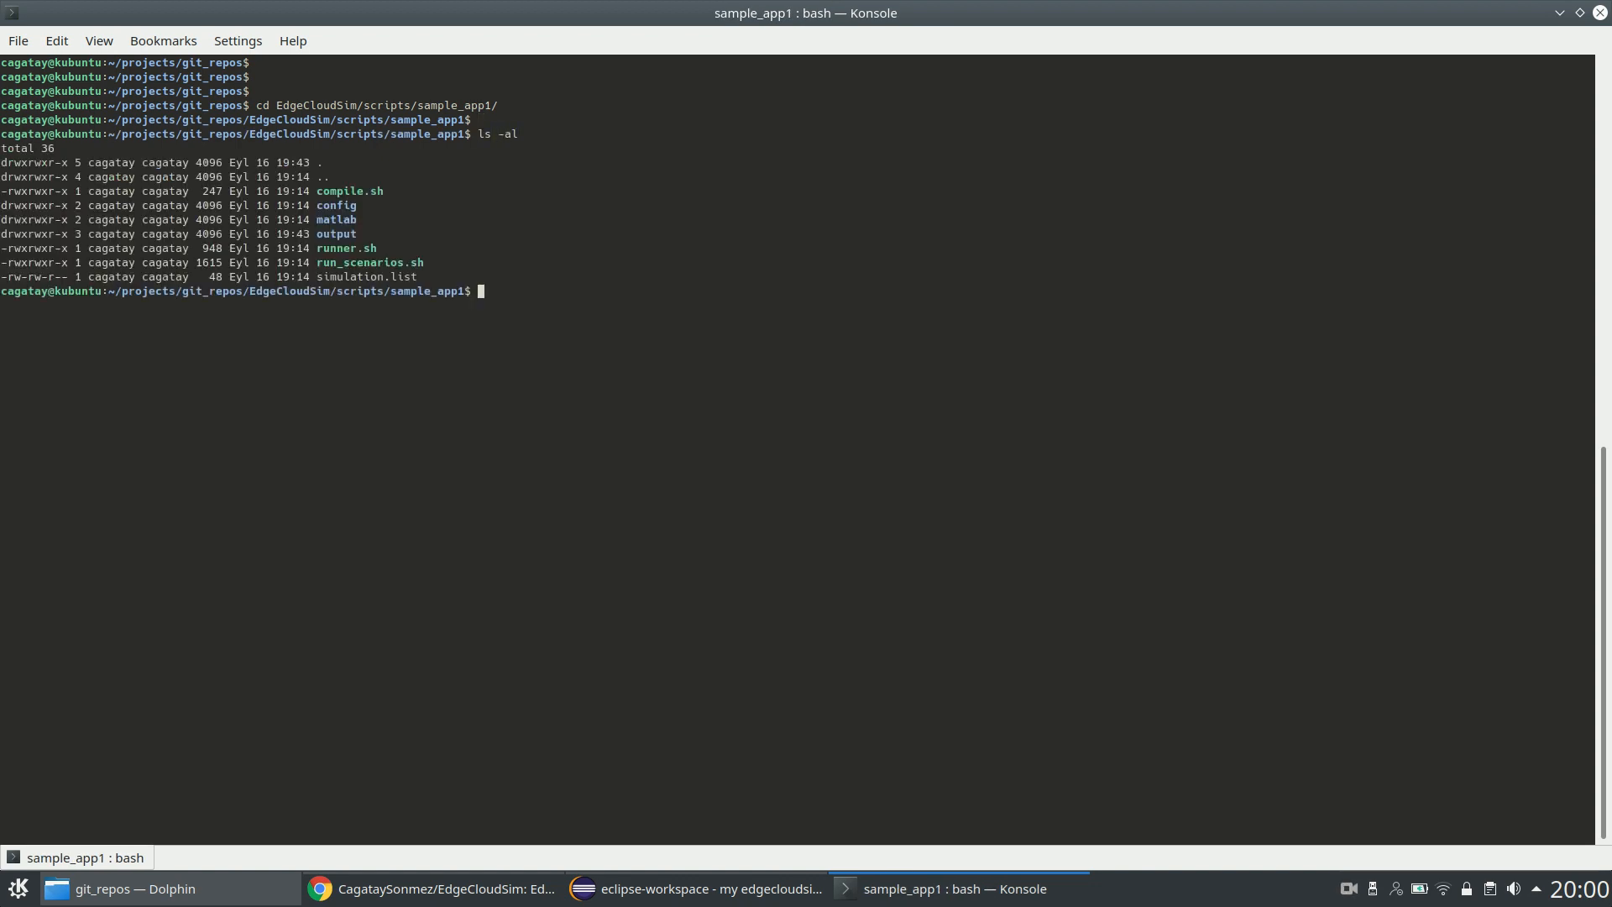
{"action": "type", "text": "./"}
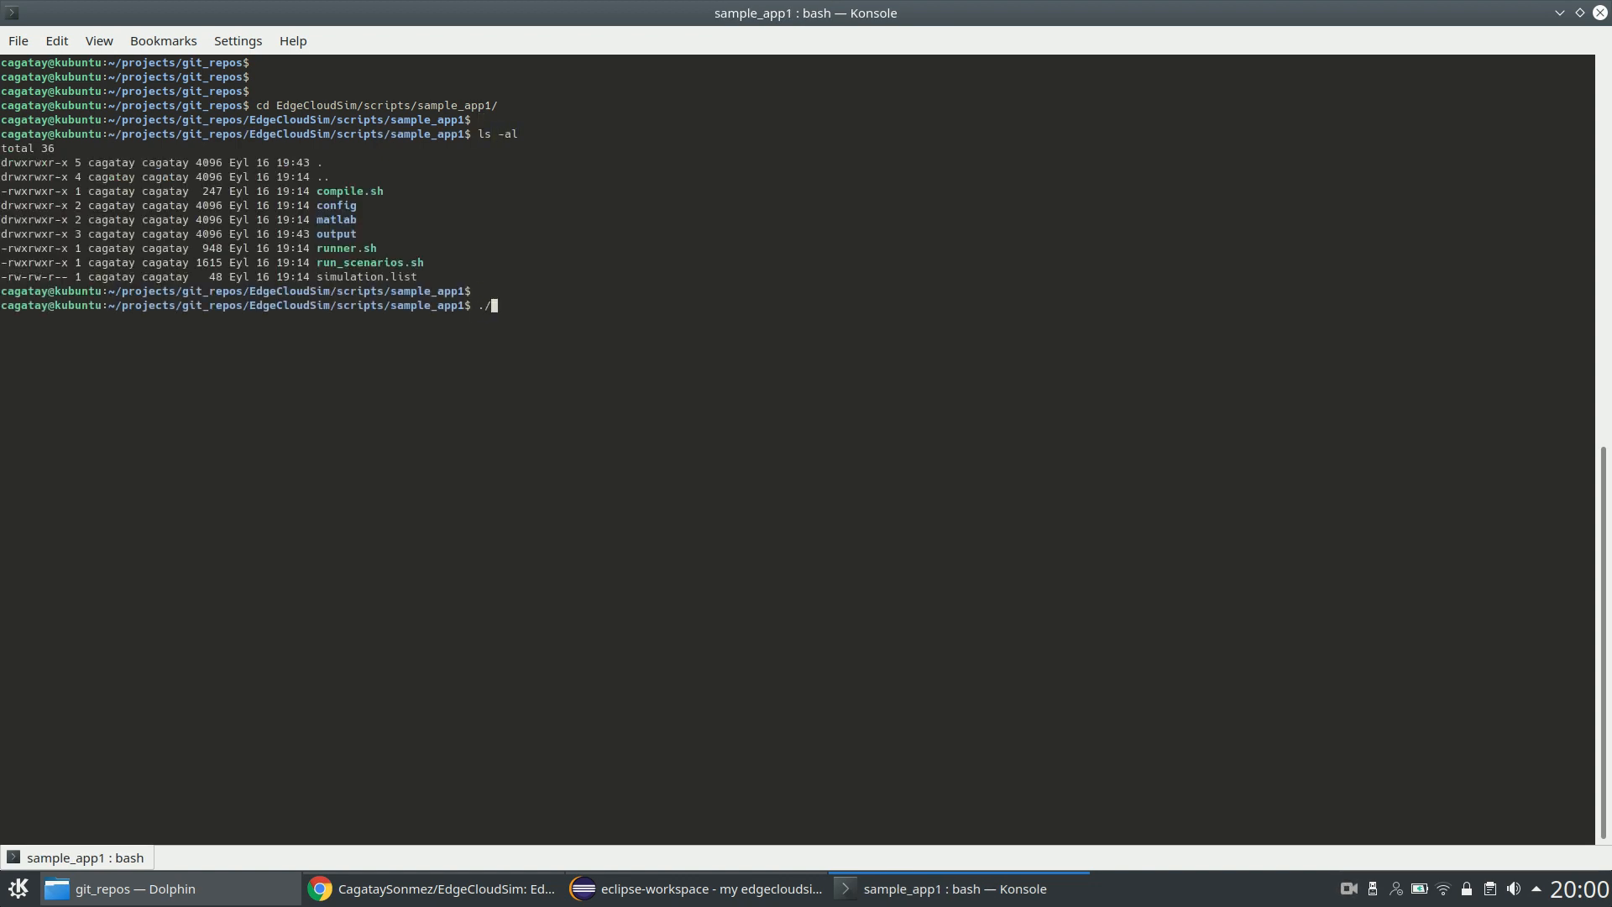
{"action": "type", "text": "compile.sh"}
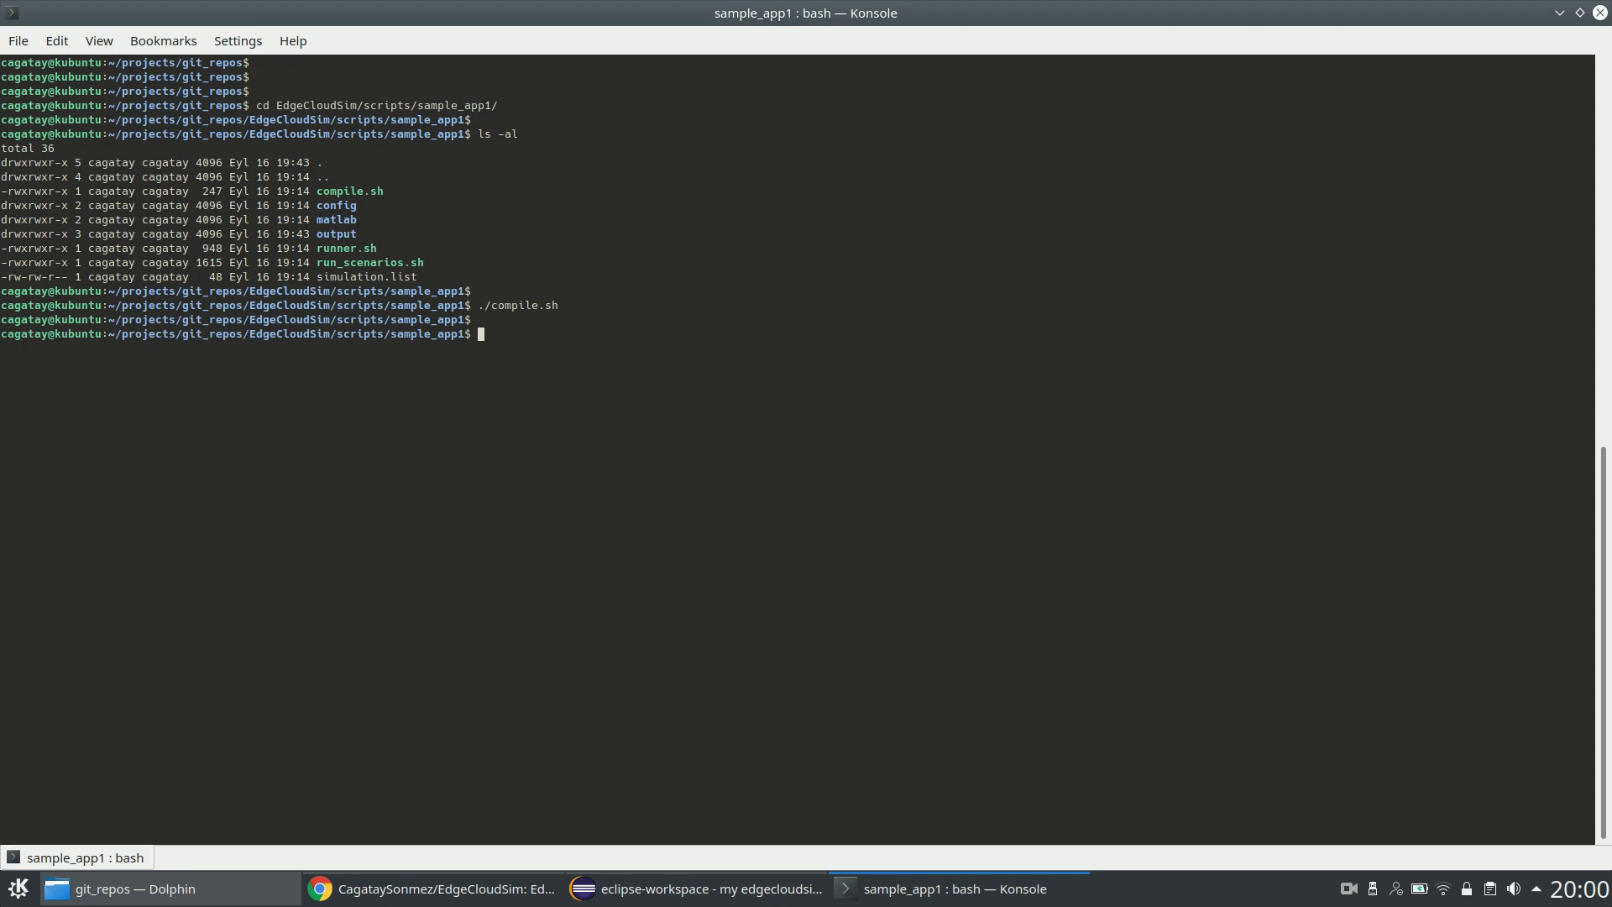
Step: Run kate simulation.list to open the simulation list in Kate
{"action": "type", "text": "kate simulation.list"}
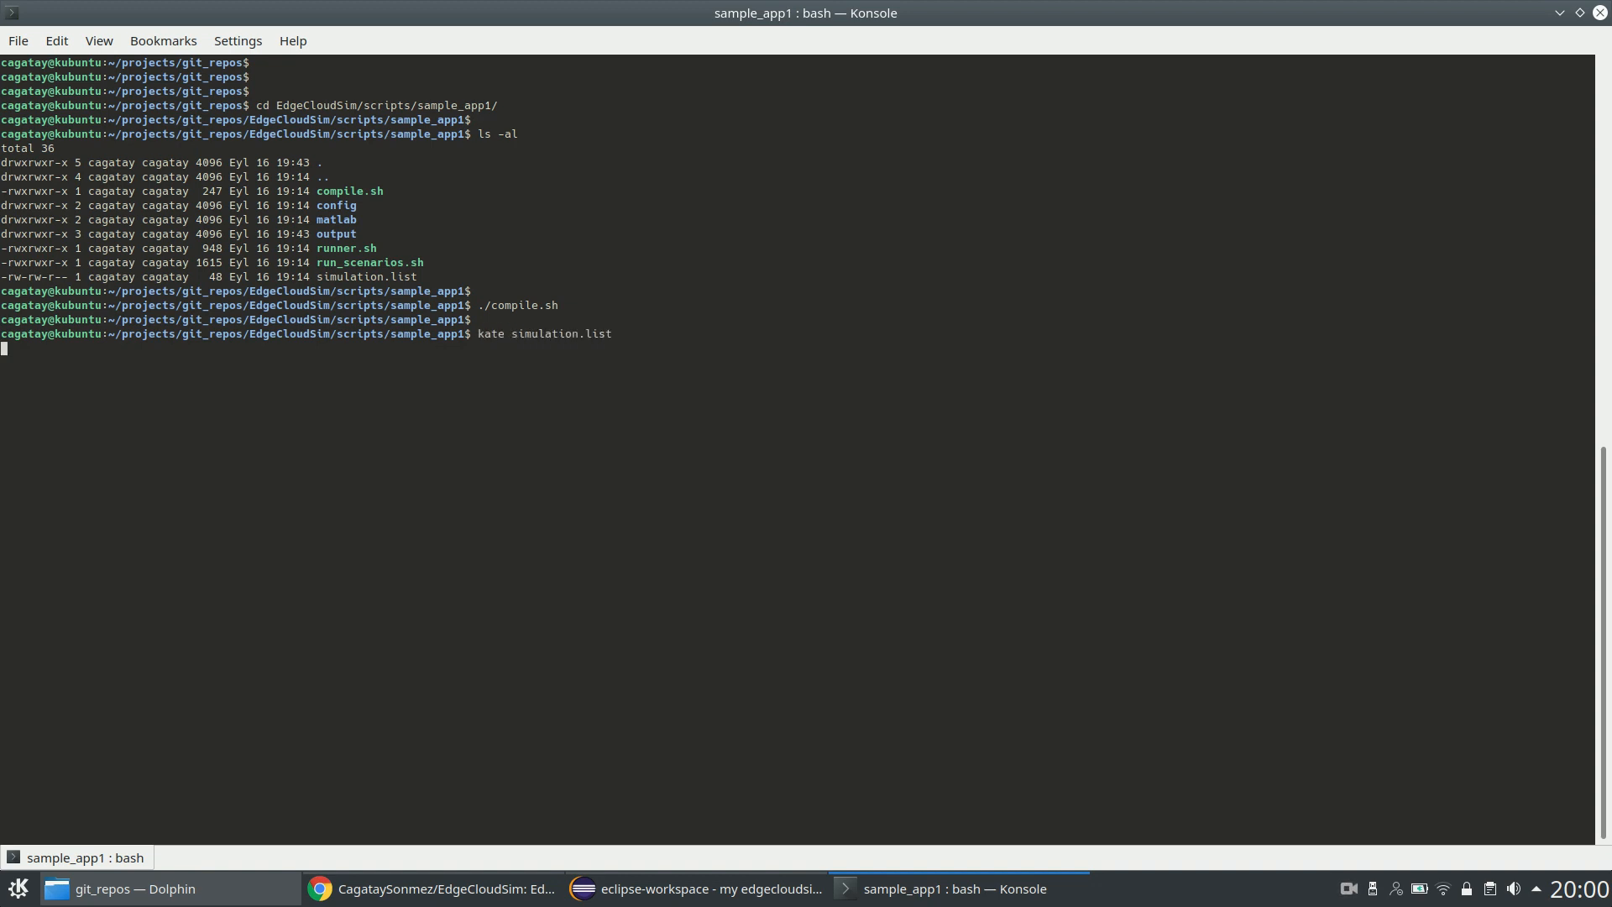
{"action": "key", "text": "Return"}
{"action": "type", "text": "."}
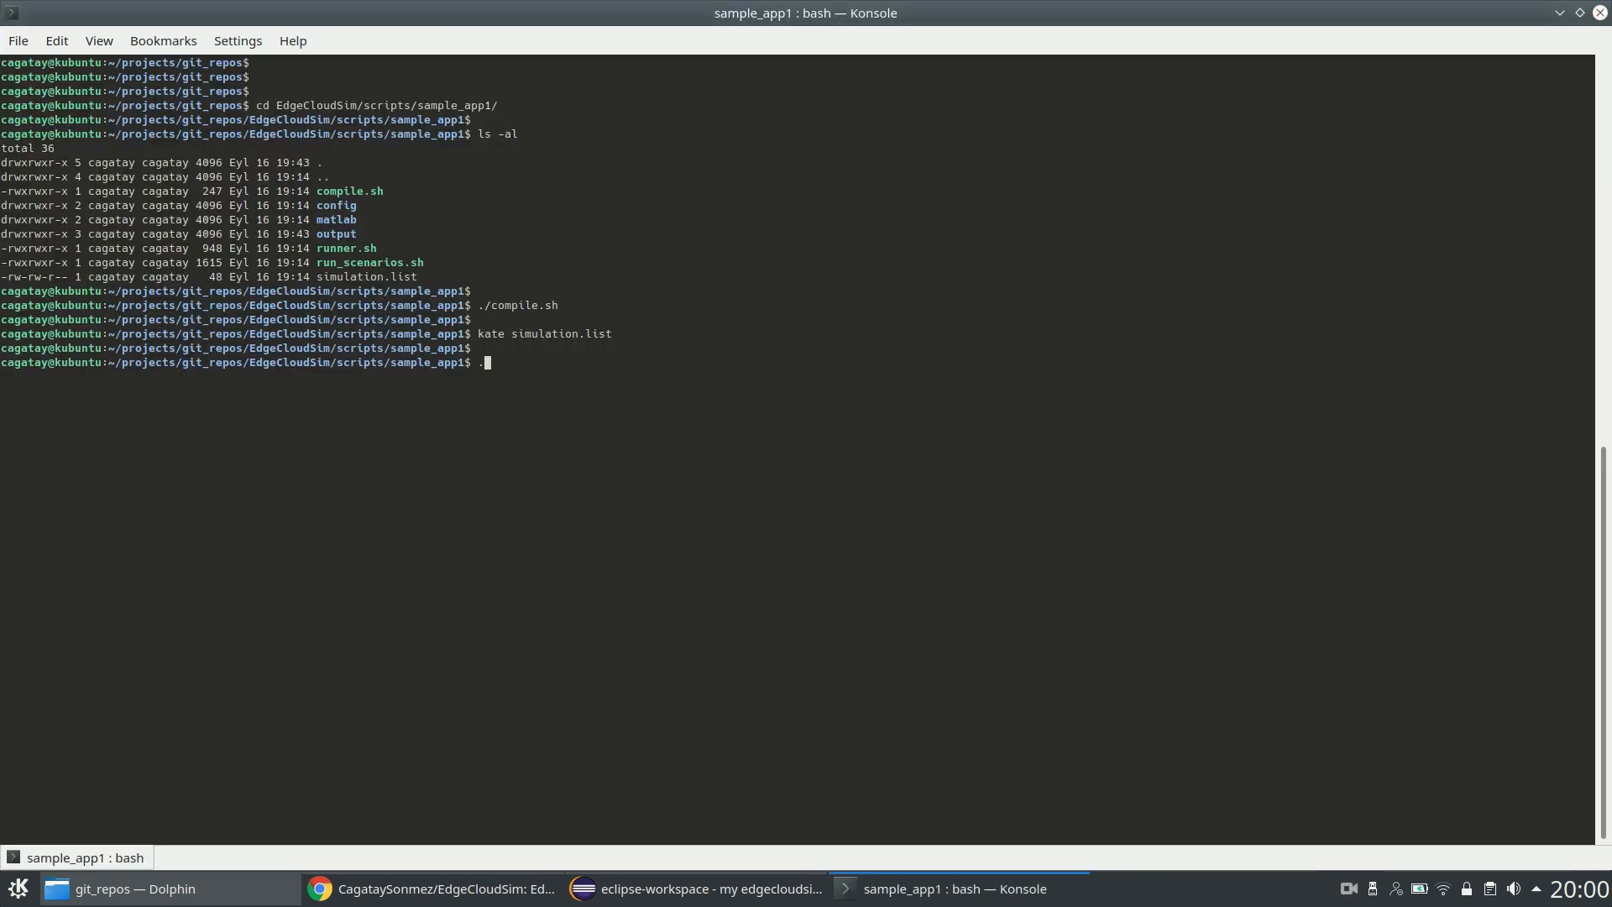
Step: Try ./run_scenarios.sh, then enter ./run_scenarios.sh 2 2 and switch to Dolphin
{"action": "type", "text": "/"}
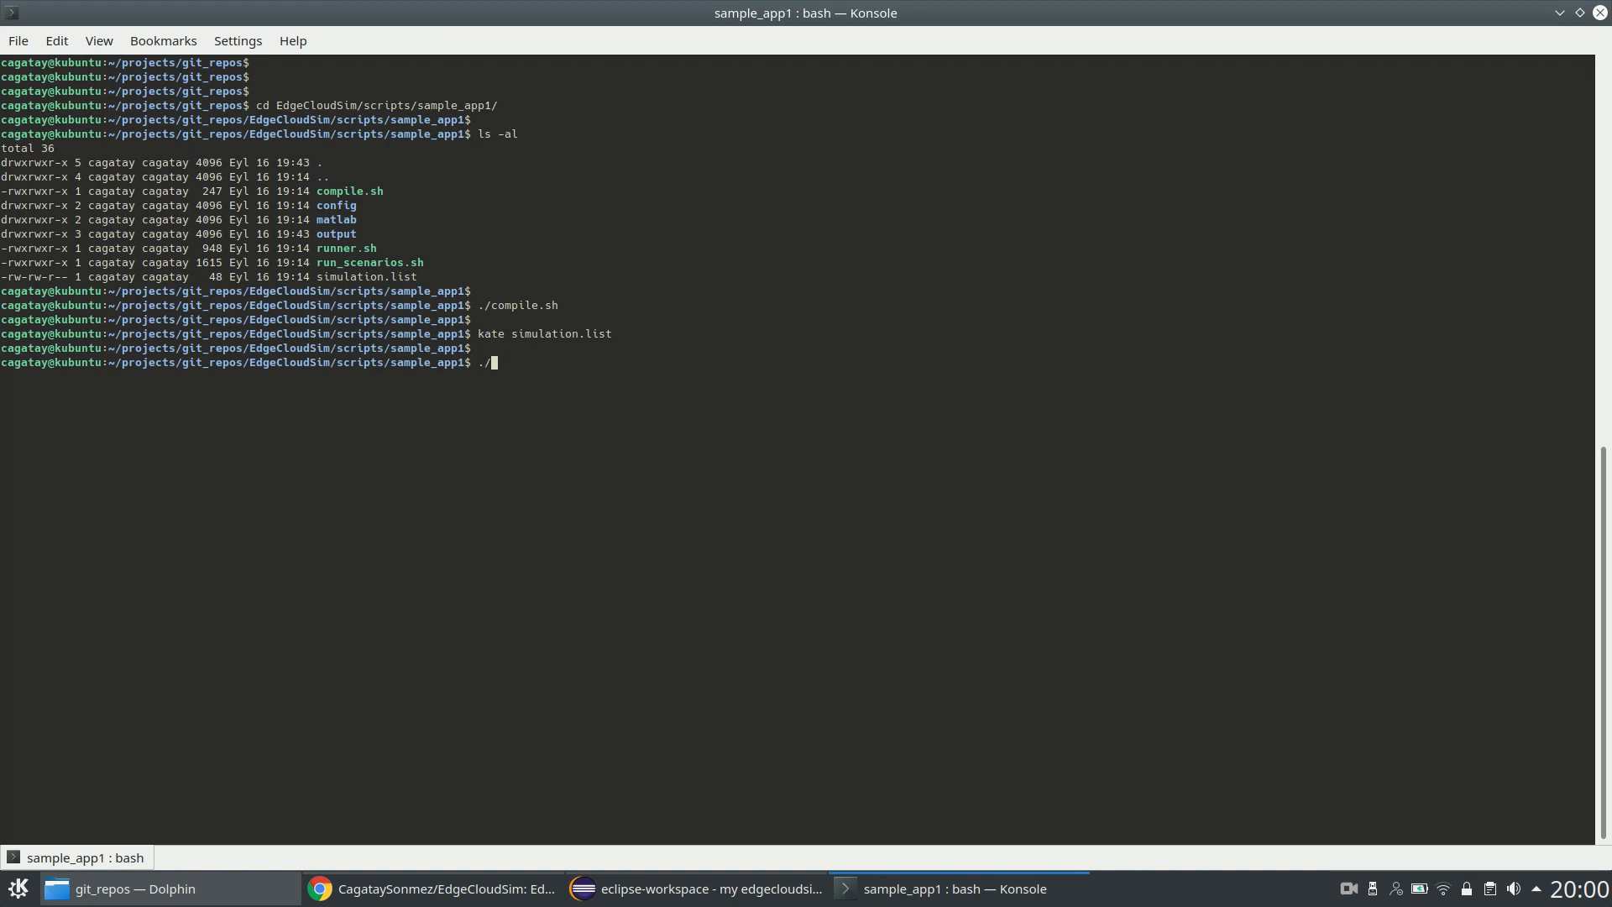
{"action": "type", "text": "run_scenarios.sh"}
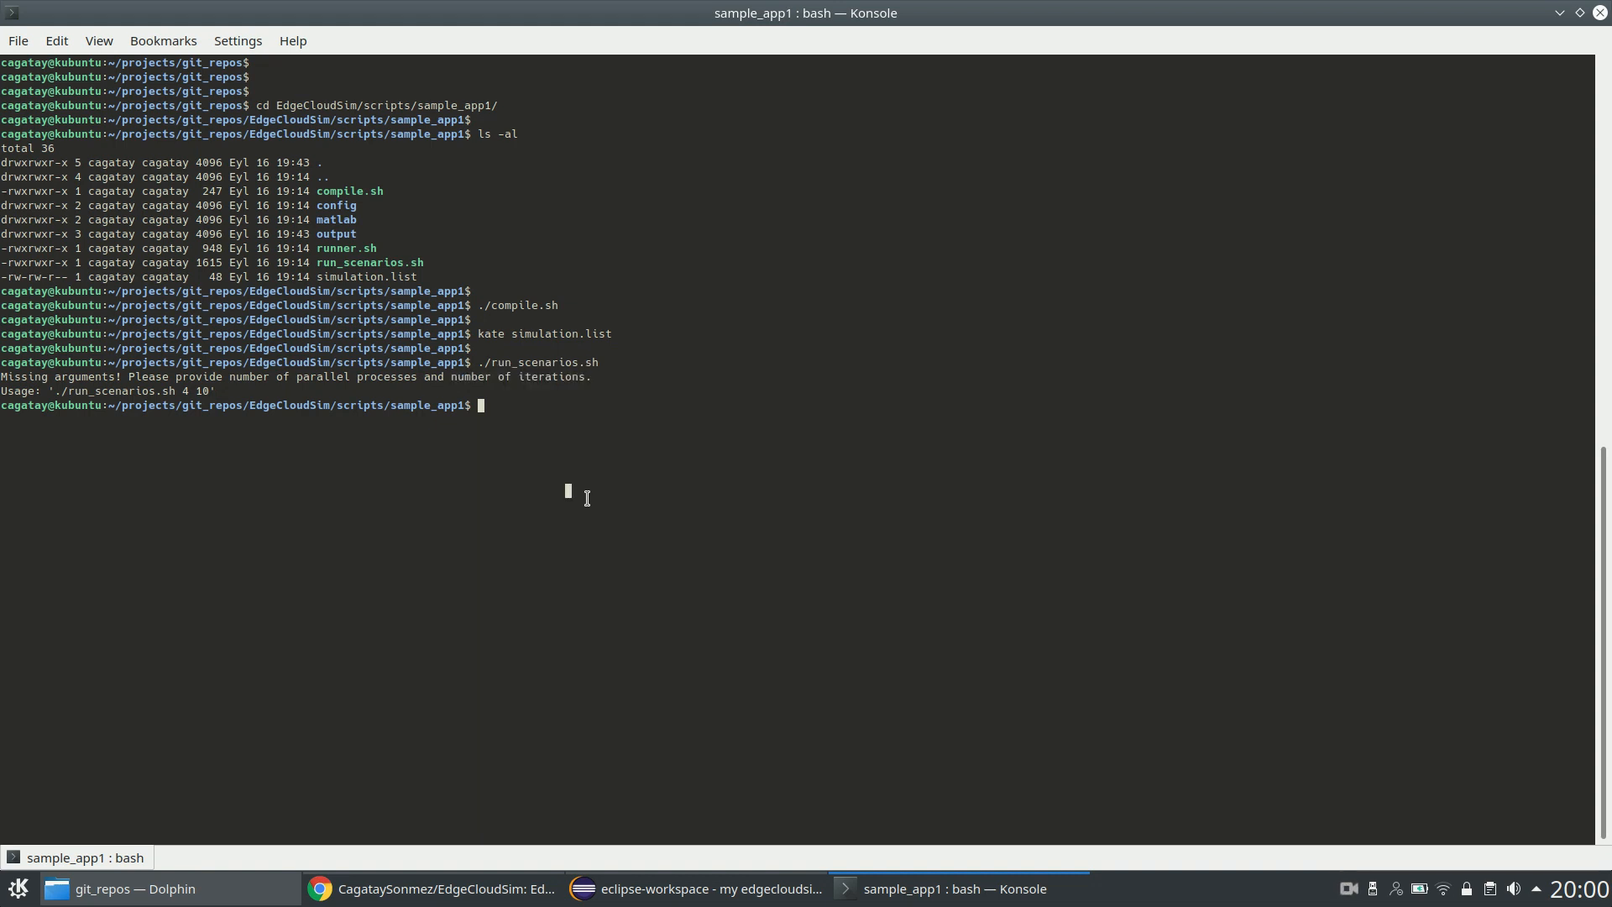
{"action": "type", "text": "./run_scenarios.sh"}
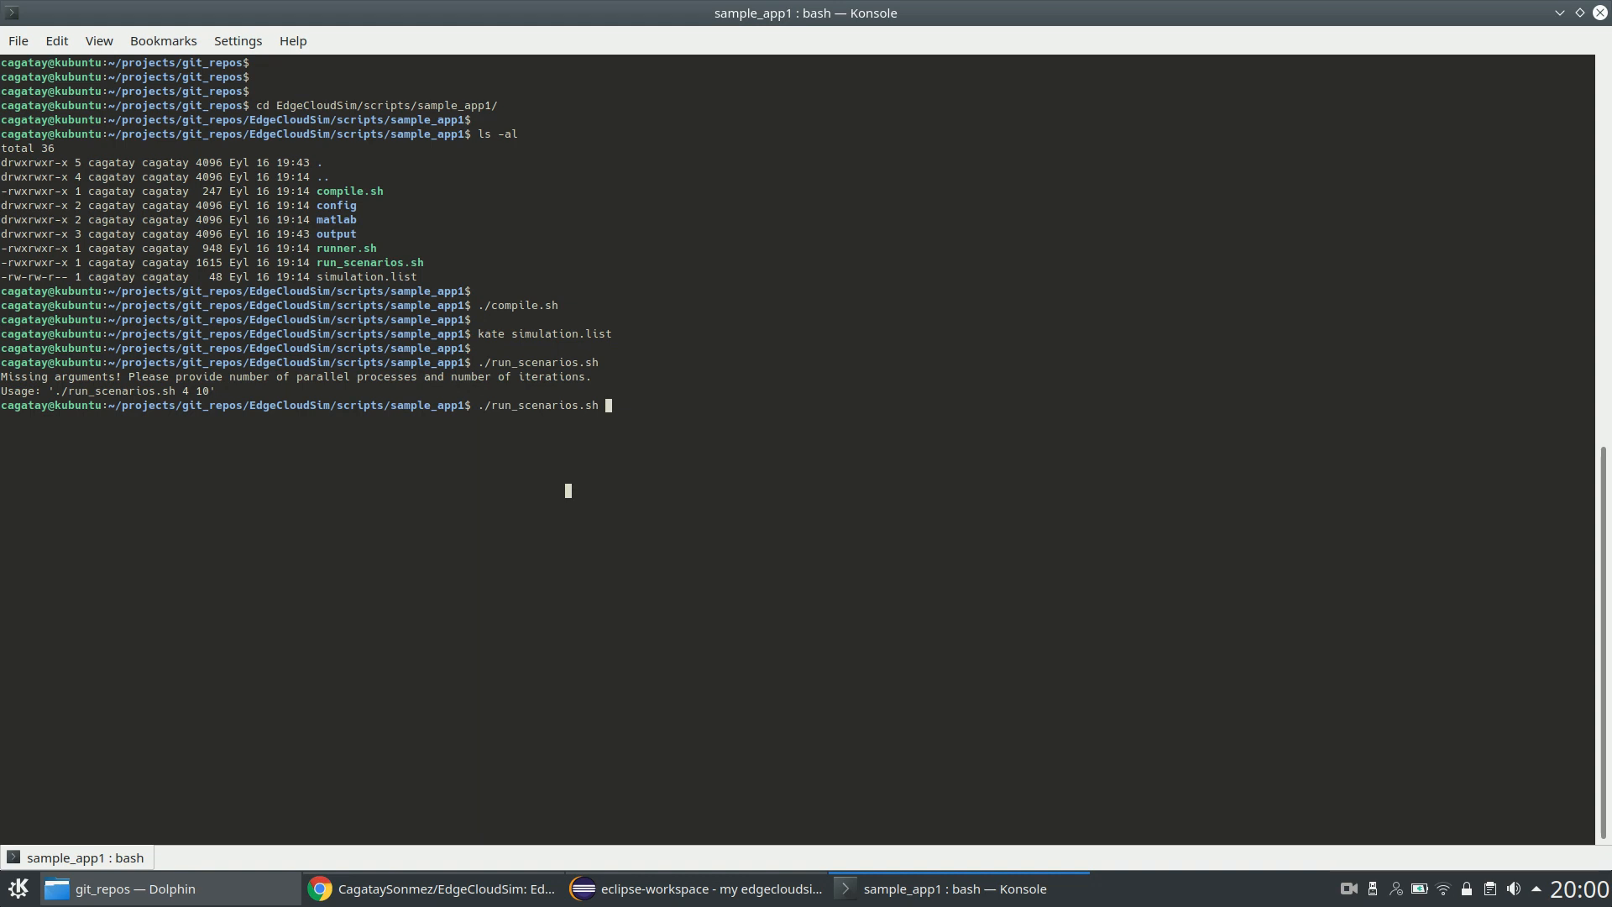
{"action": "type", "text": "2 2"}
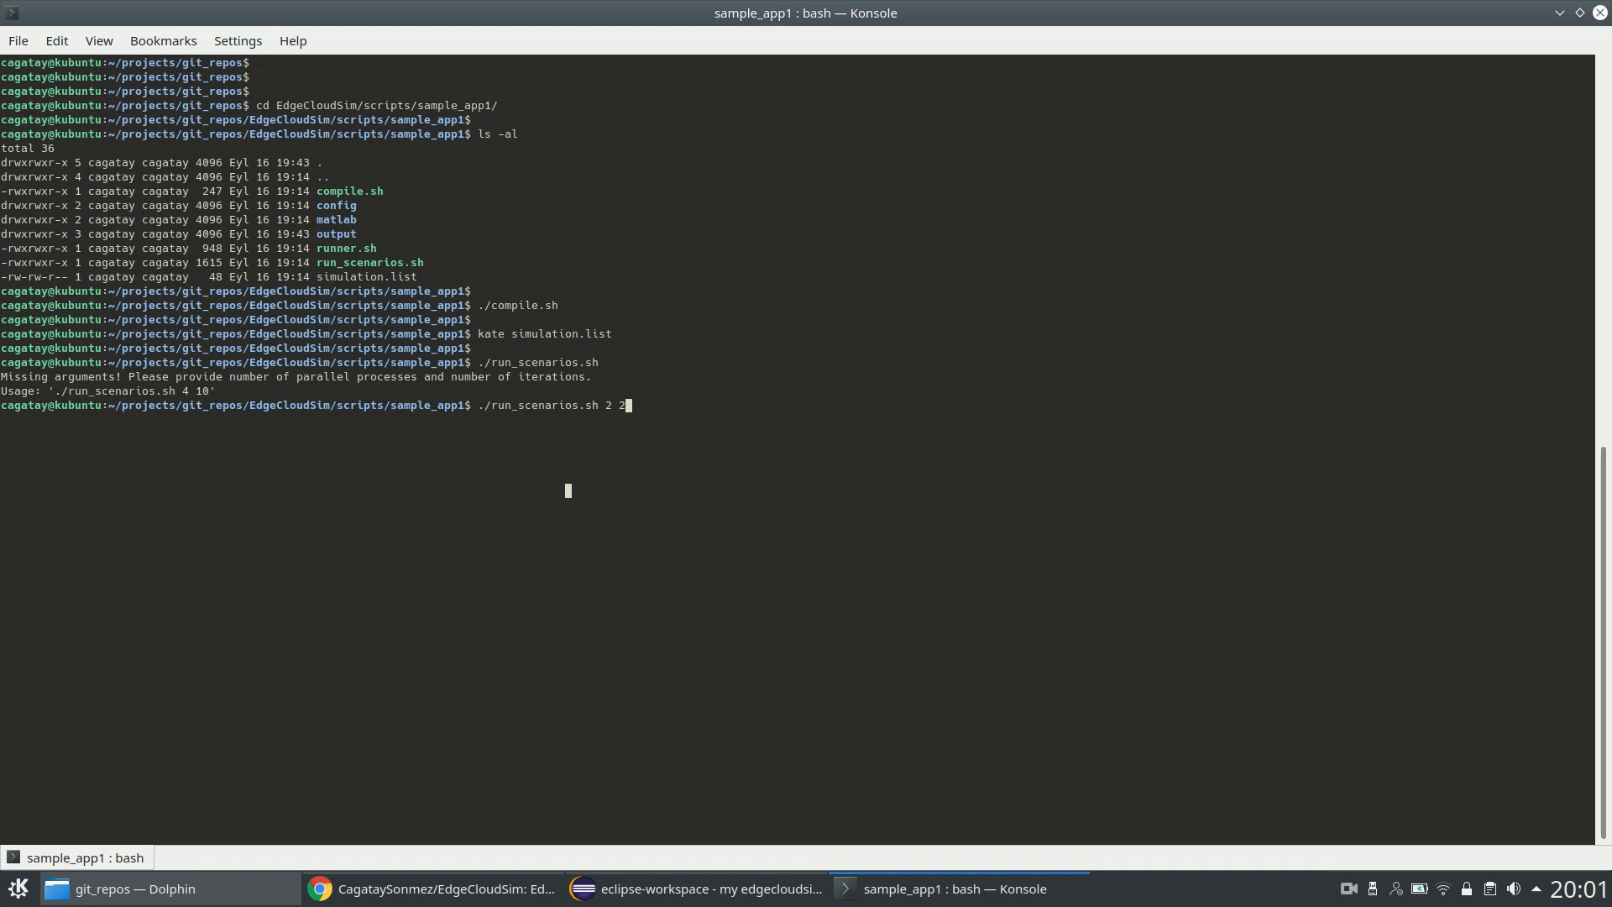
{"action": "left_click", "coordinate": [123, 888]}
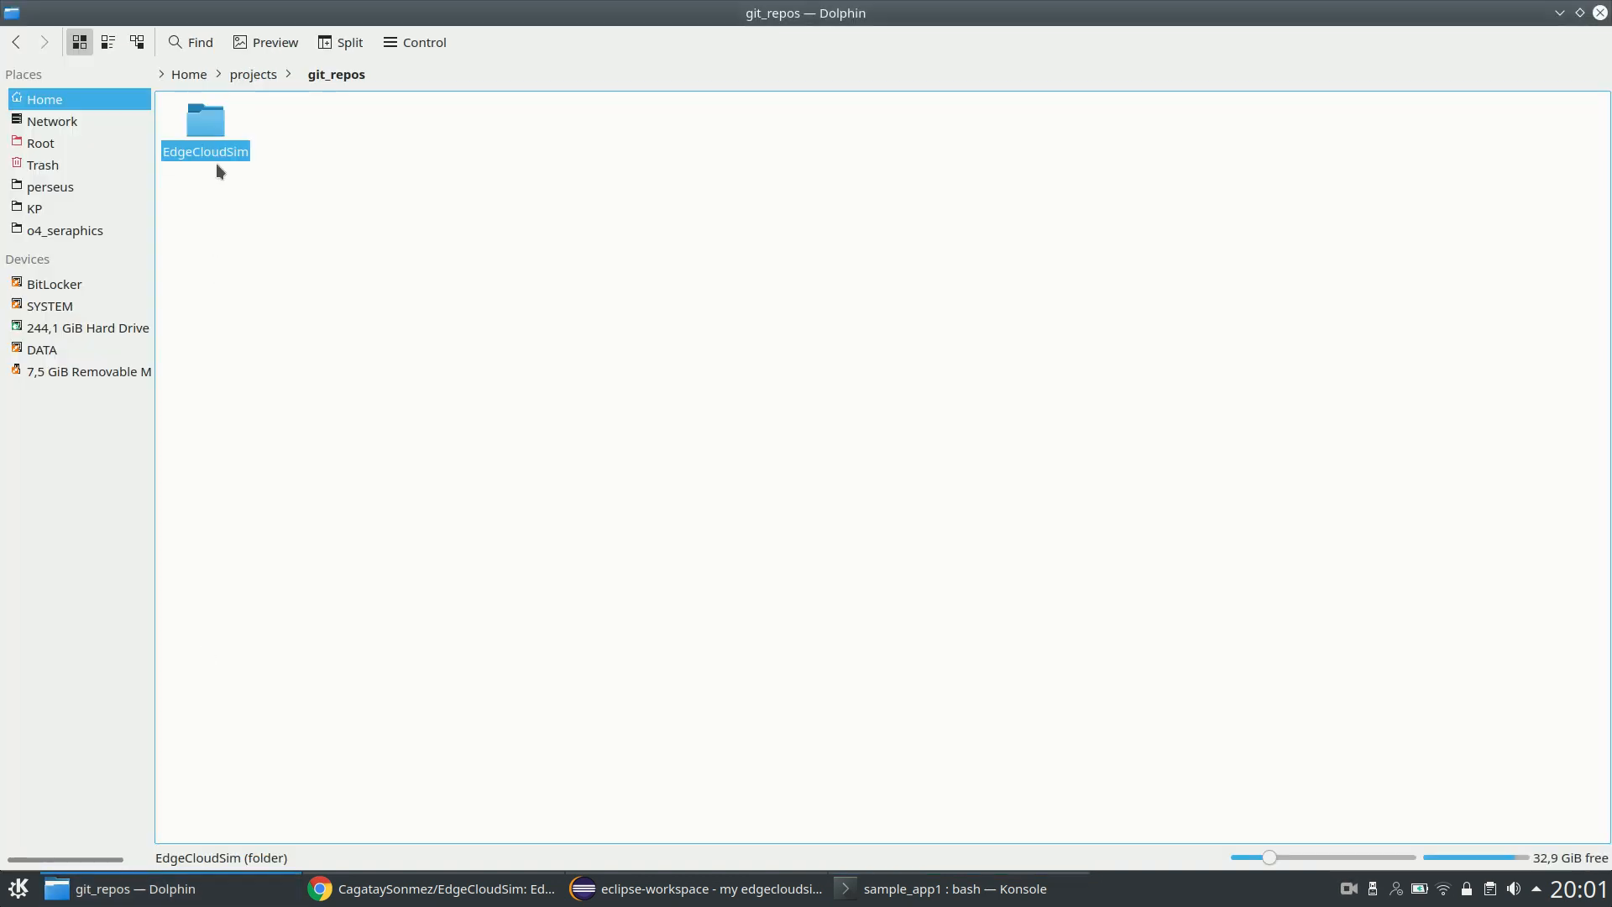
Step: Browse EdgeCloudSim, output and the 16-09-2018_19-43 run to default_config
{"action": "double_click", "coordinate": [205, 120]}
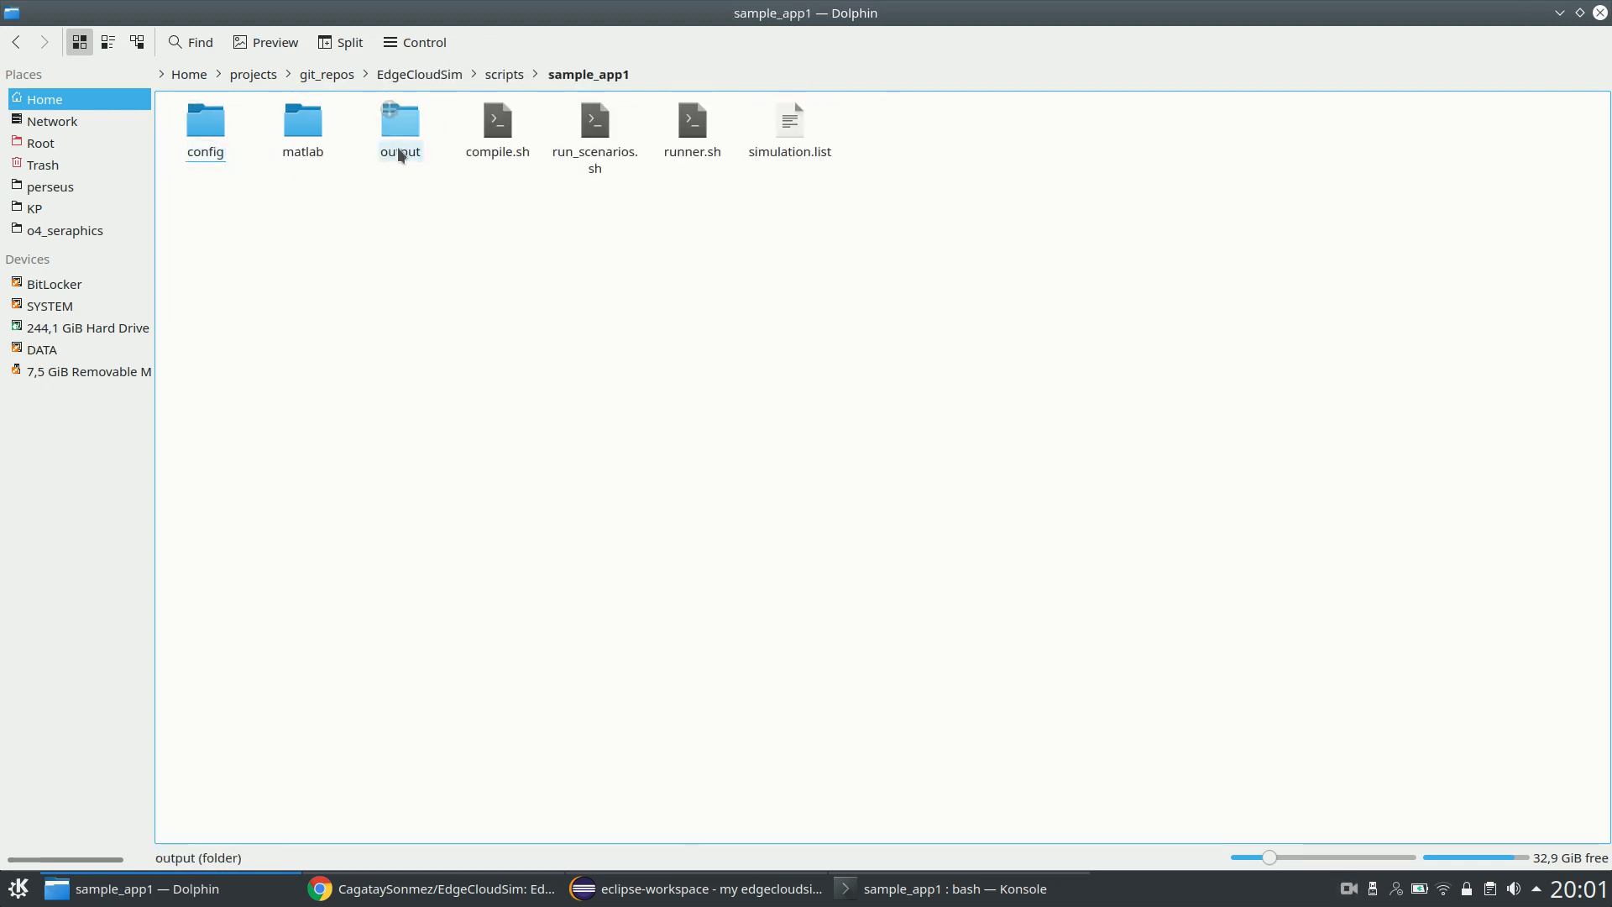
{"action": "double_click", "coordinate": [399, 121]}
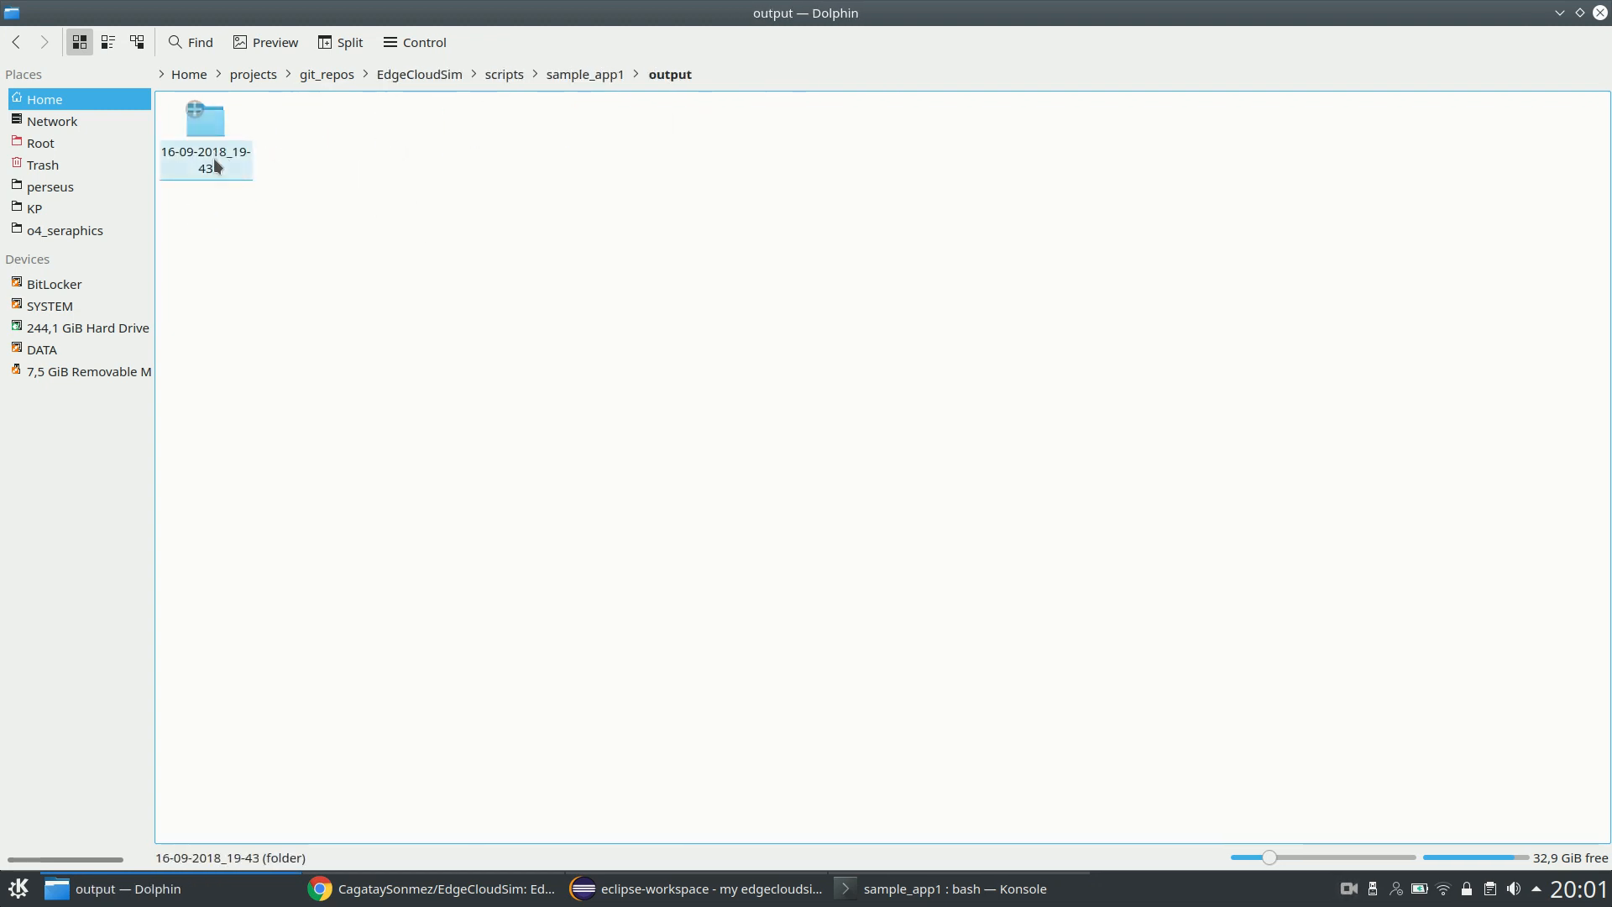
{"action": "double_click", "coordinate": [206, 118]}
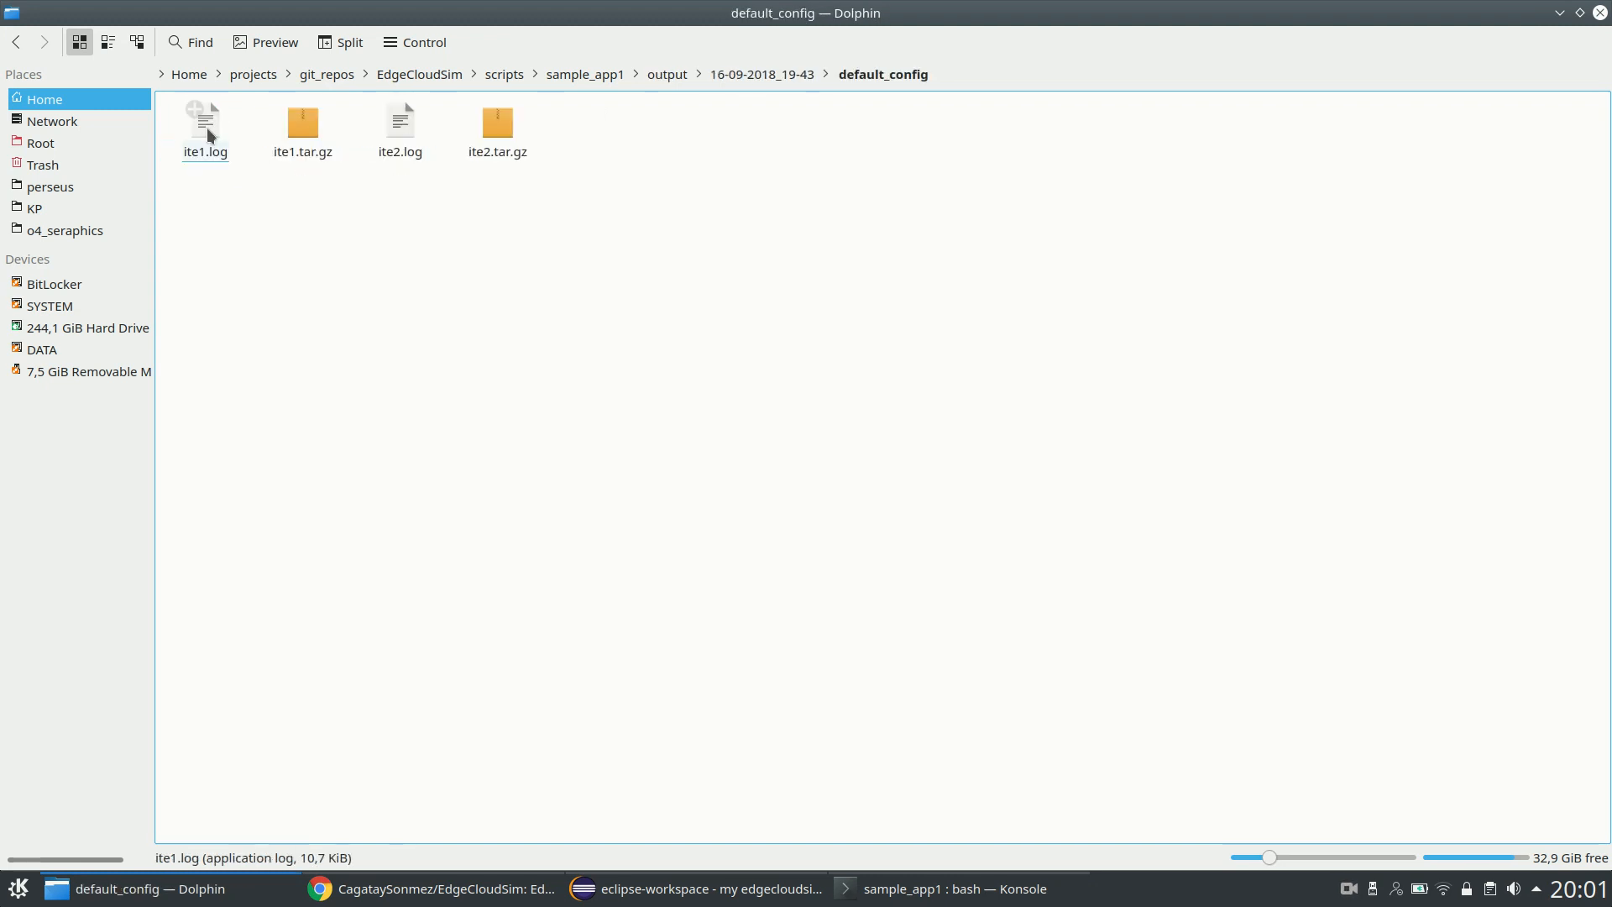
{"action": "left_click", "coordinate": [302, 121]}
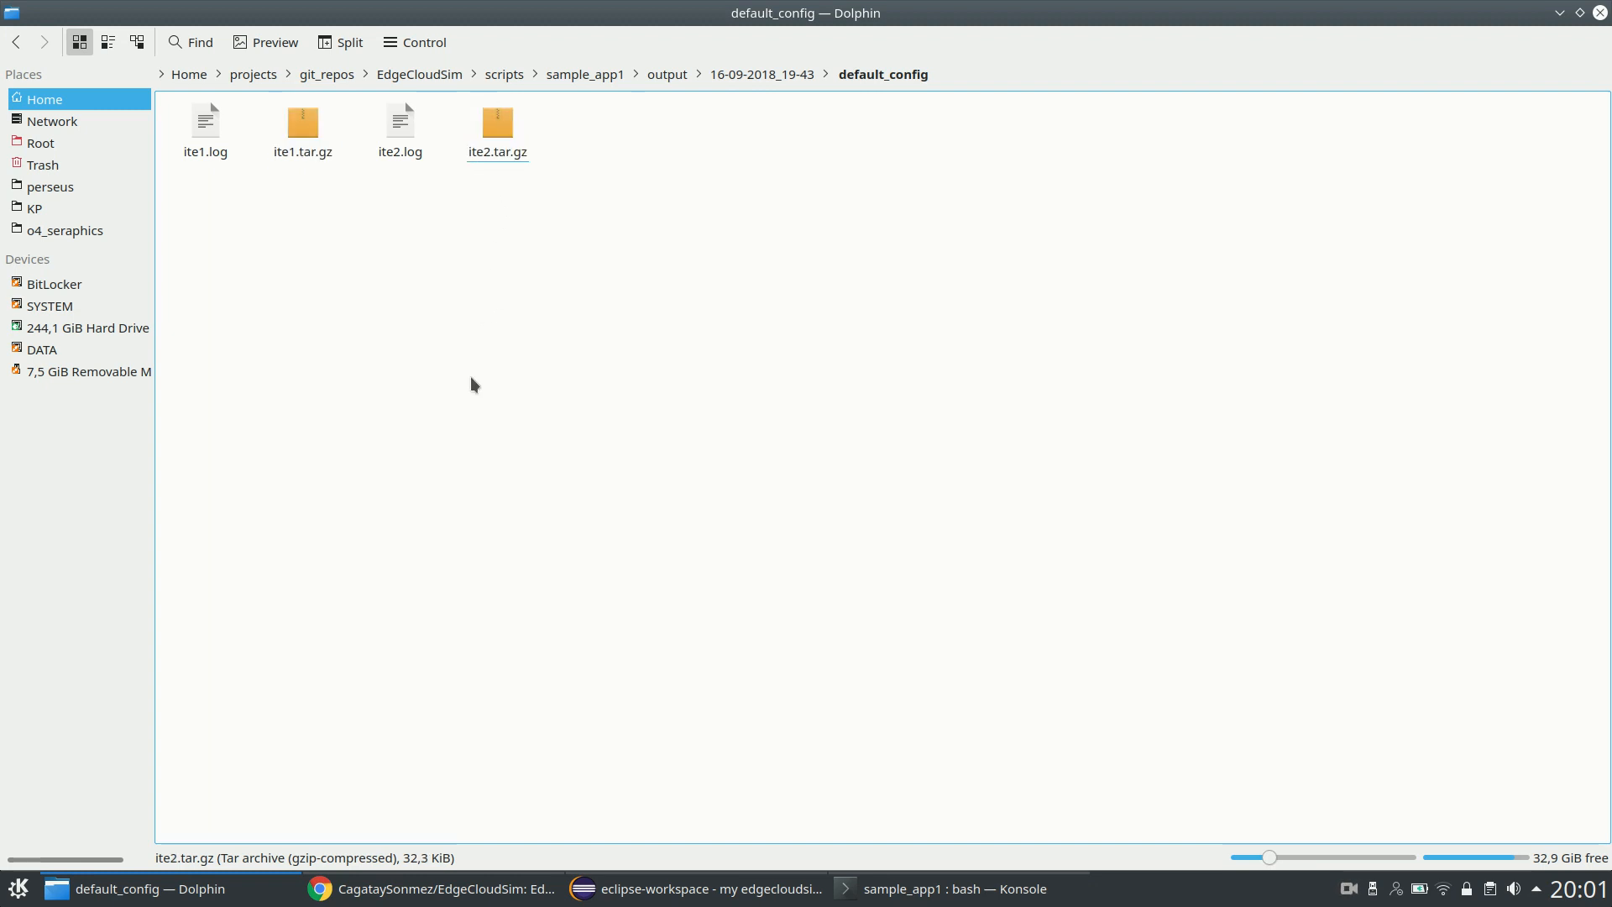
{"action": "left_click", "coordinate": [302, 120]}
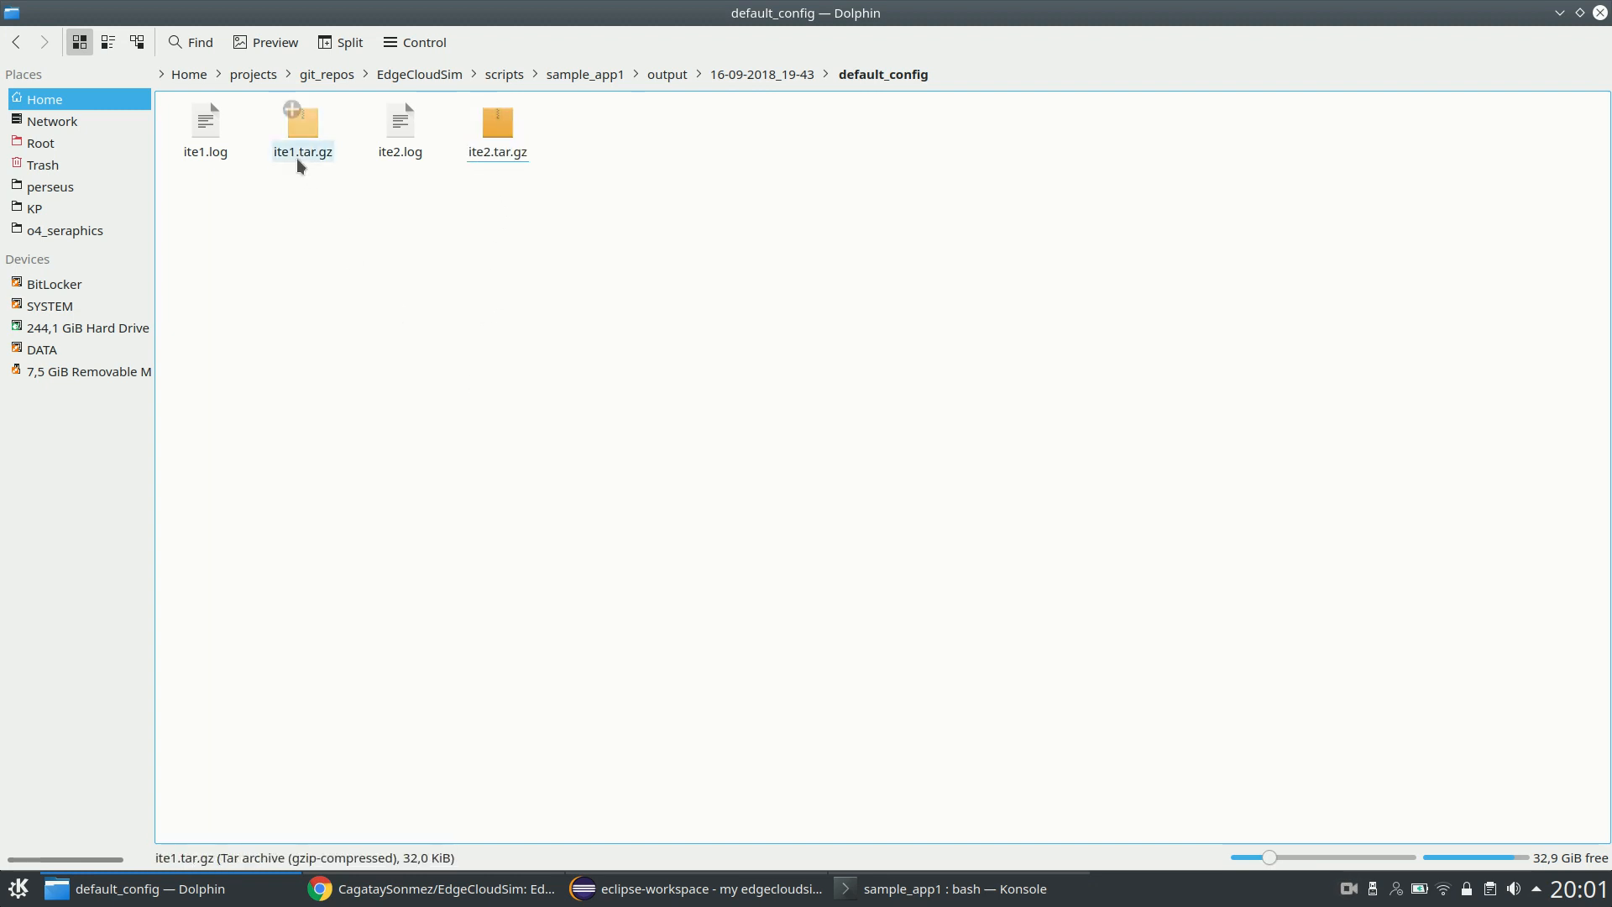
{"action": "left_click", "coordinate": [439, 293]}
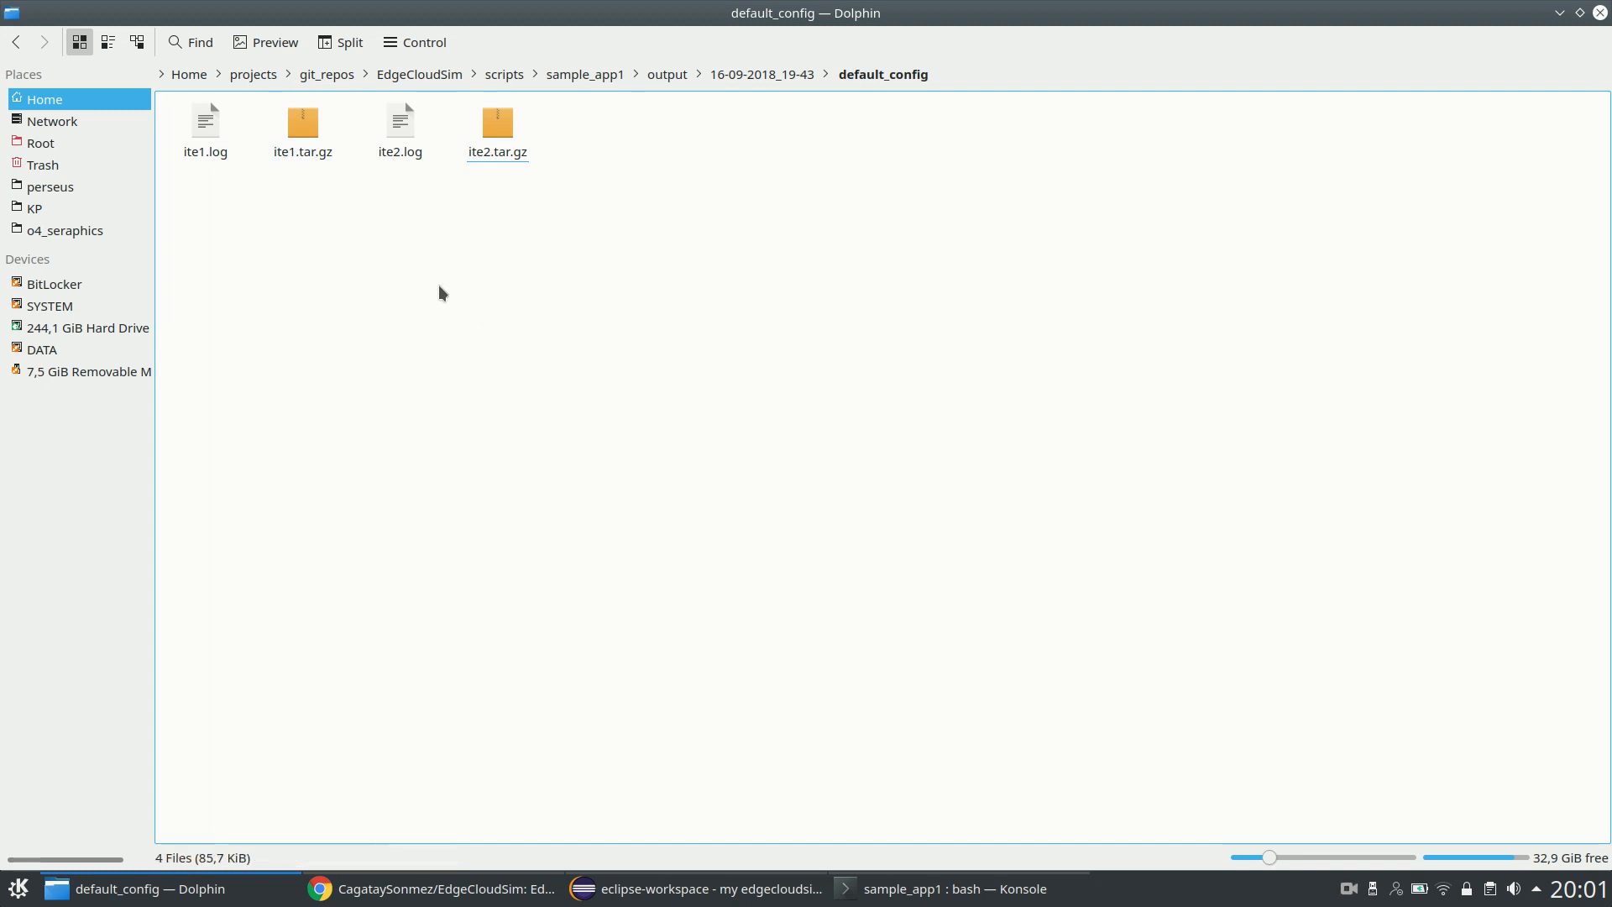
{"action": "mouse_move", "coordinate": [302, 121]}
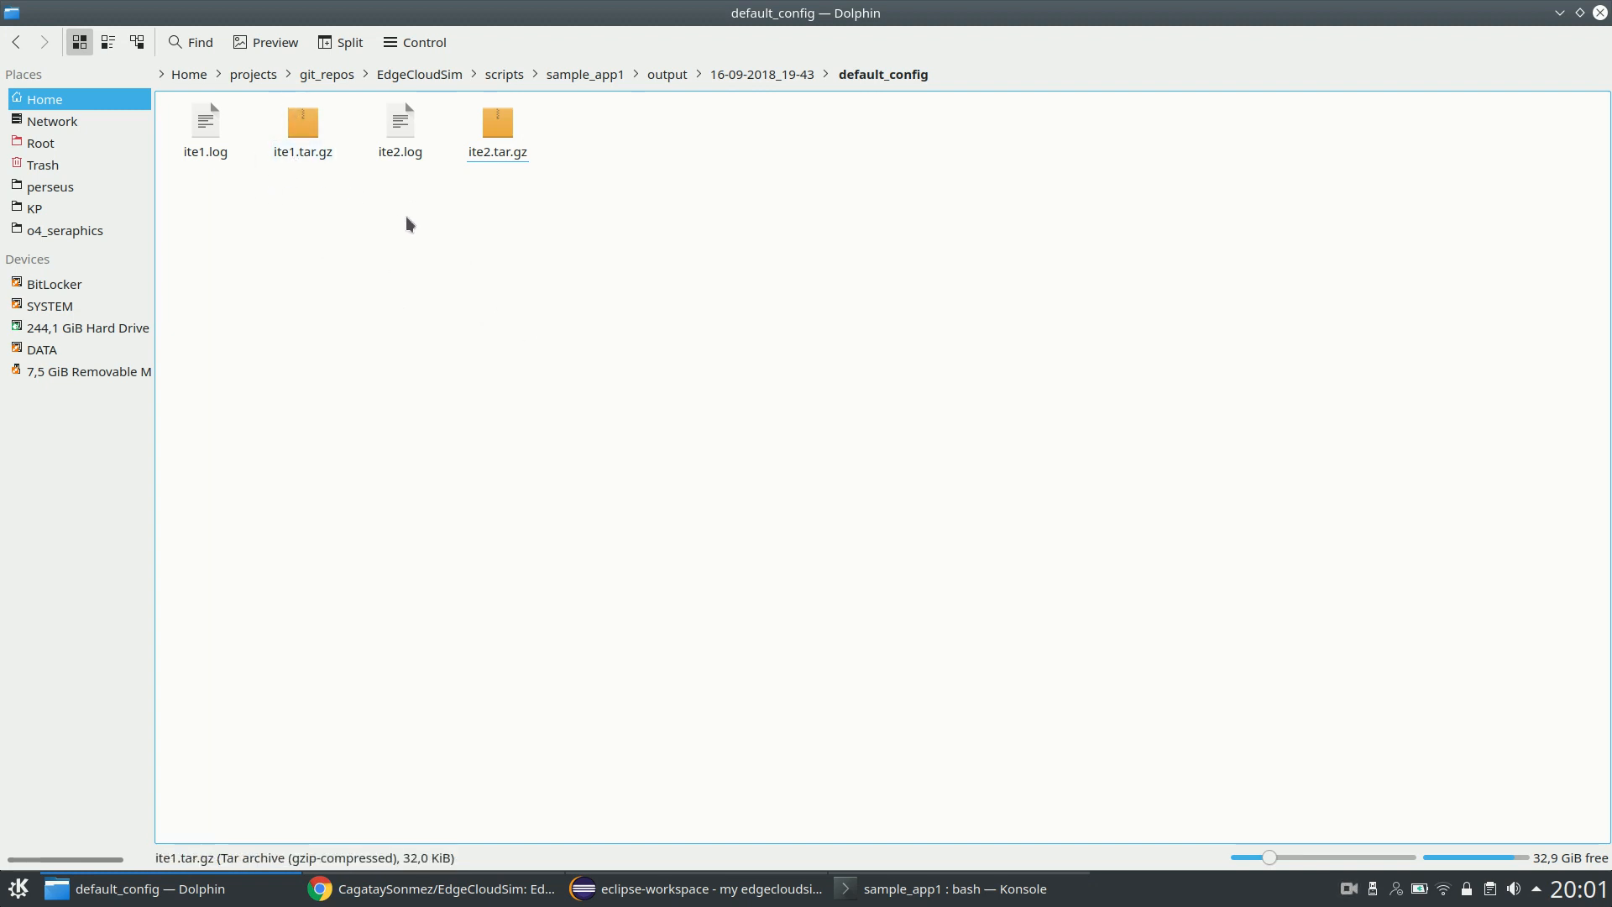
Step: Select ite2.tar.gz, ite1.log and ite2.log, then return to sample_app1 via the breadcrumb
{"action": "double_click", "coordinate": [302, 121]}
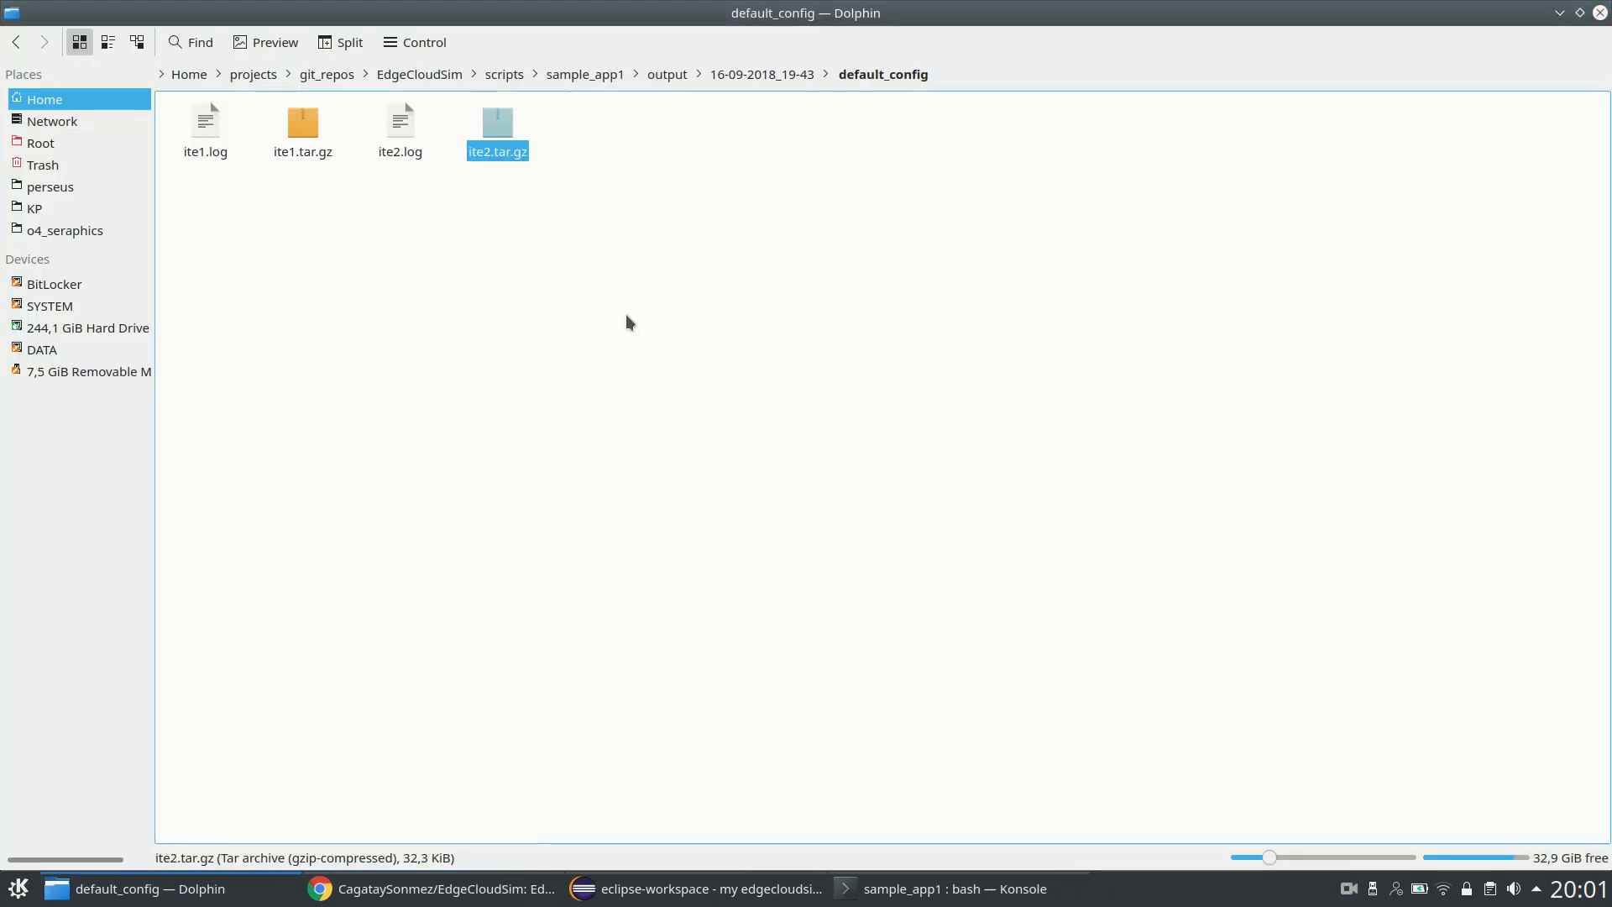
{"action": "left_click", "coordinate": [205, 121]}
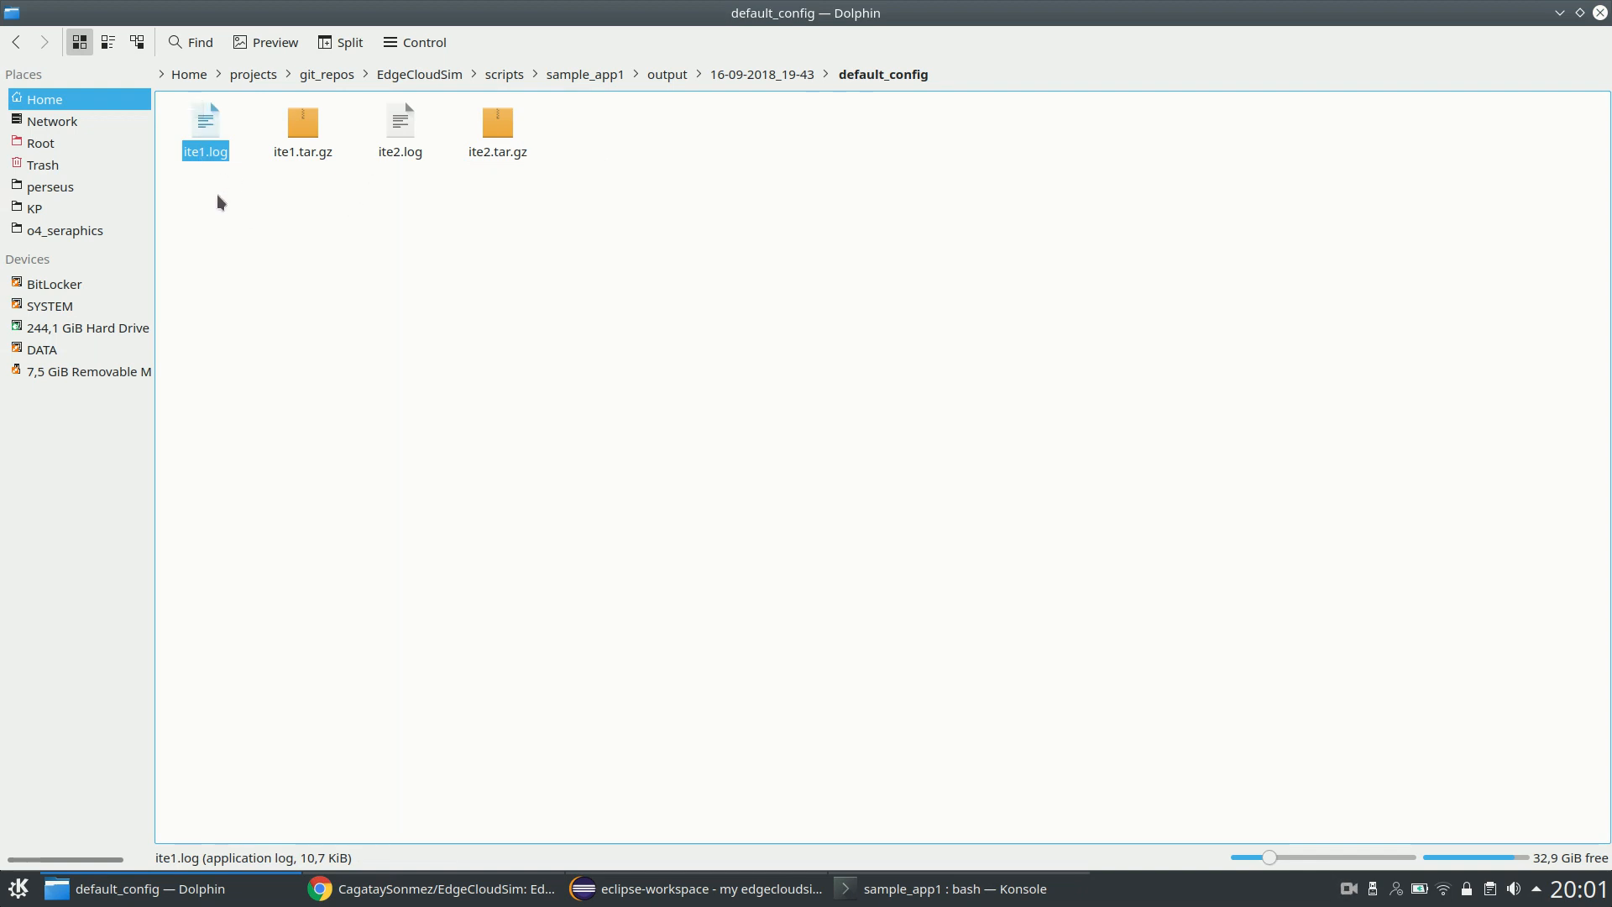
{"action": "left_click", "coordinate": [399, 123]}
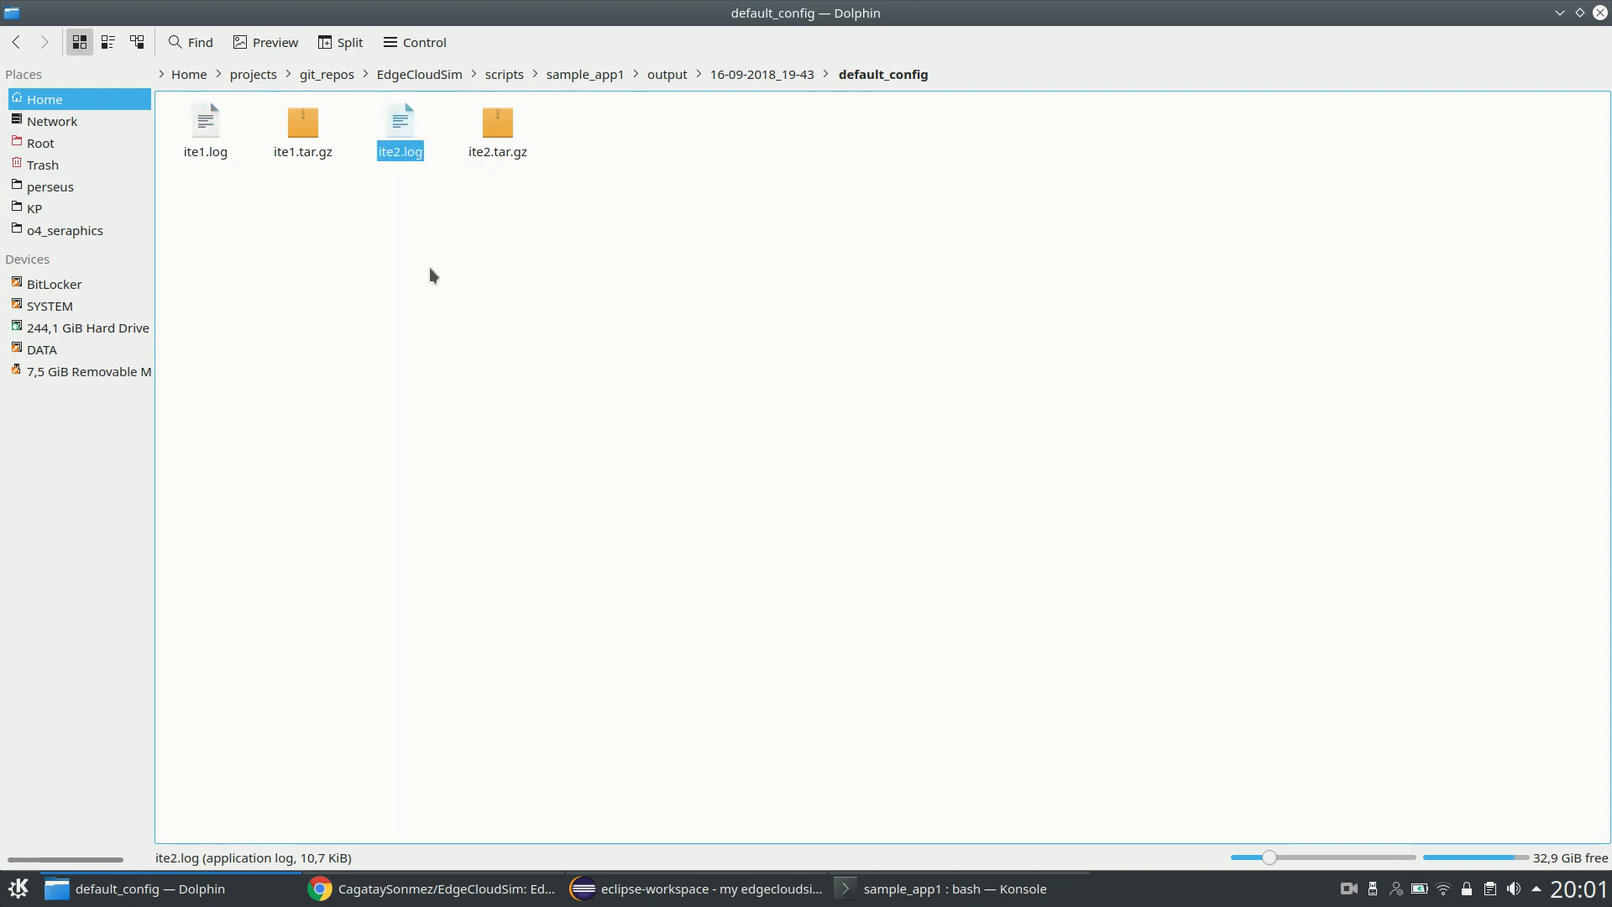
{"action": "mouse_move", "coordinate": [443, 247]}
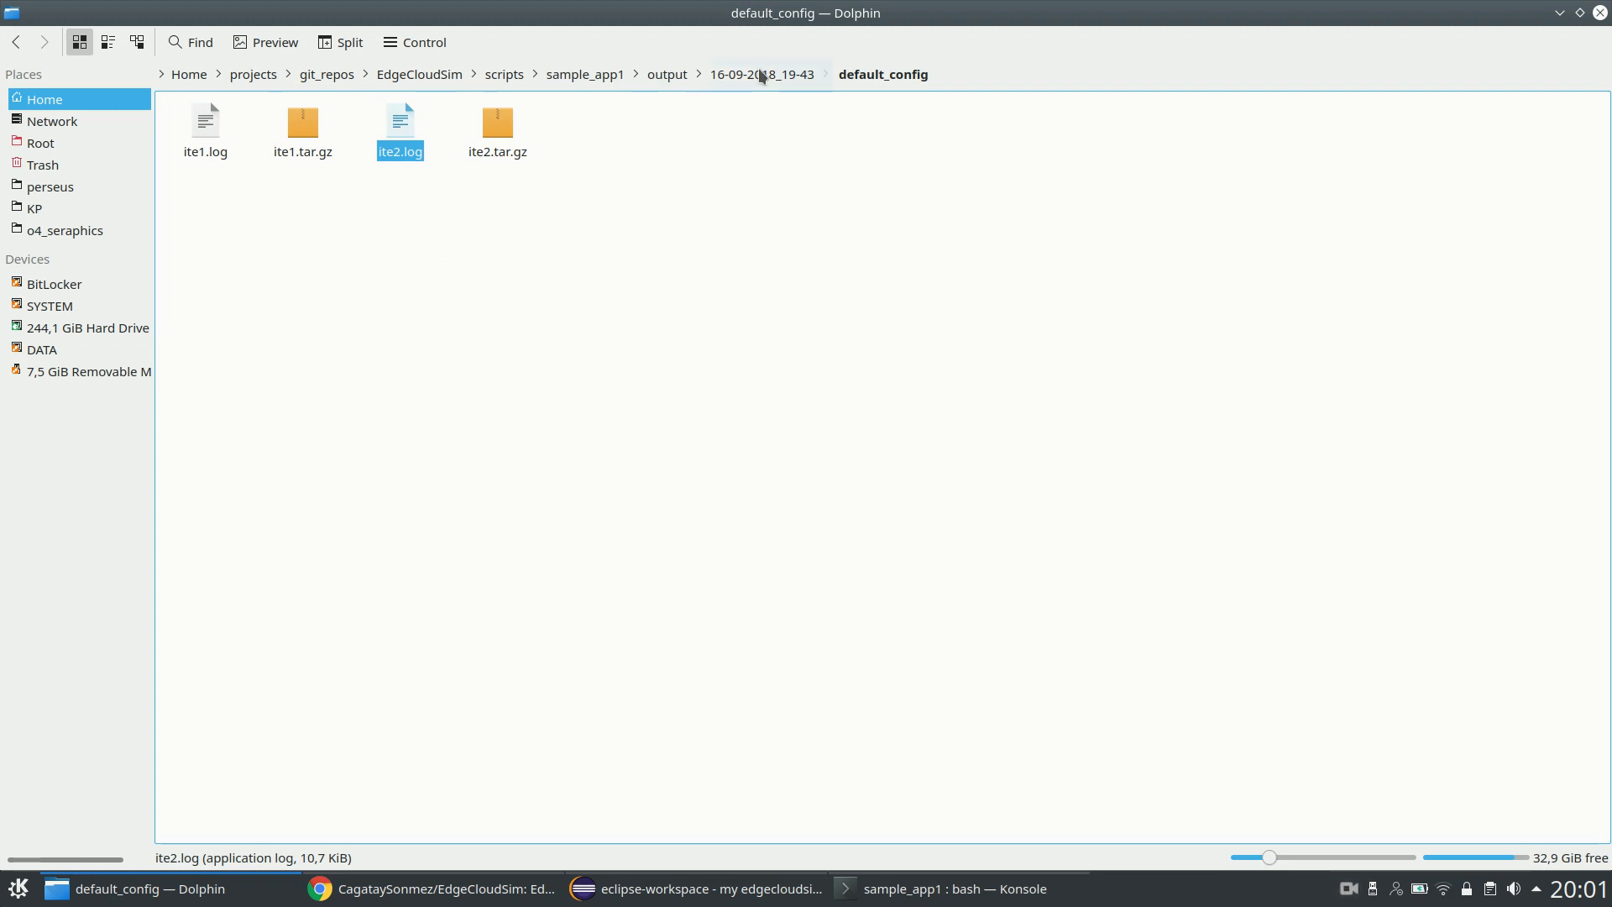
{"action": "left_click", "coordinate": [585, 74]}
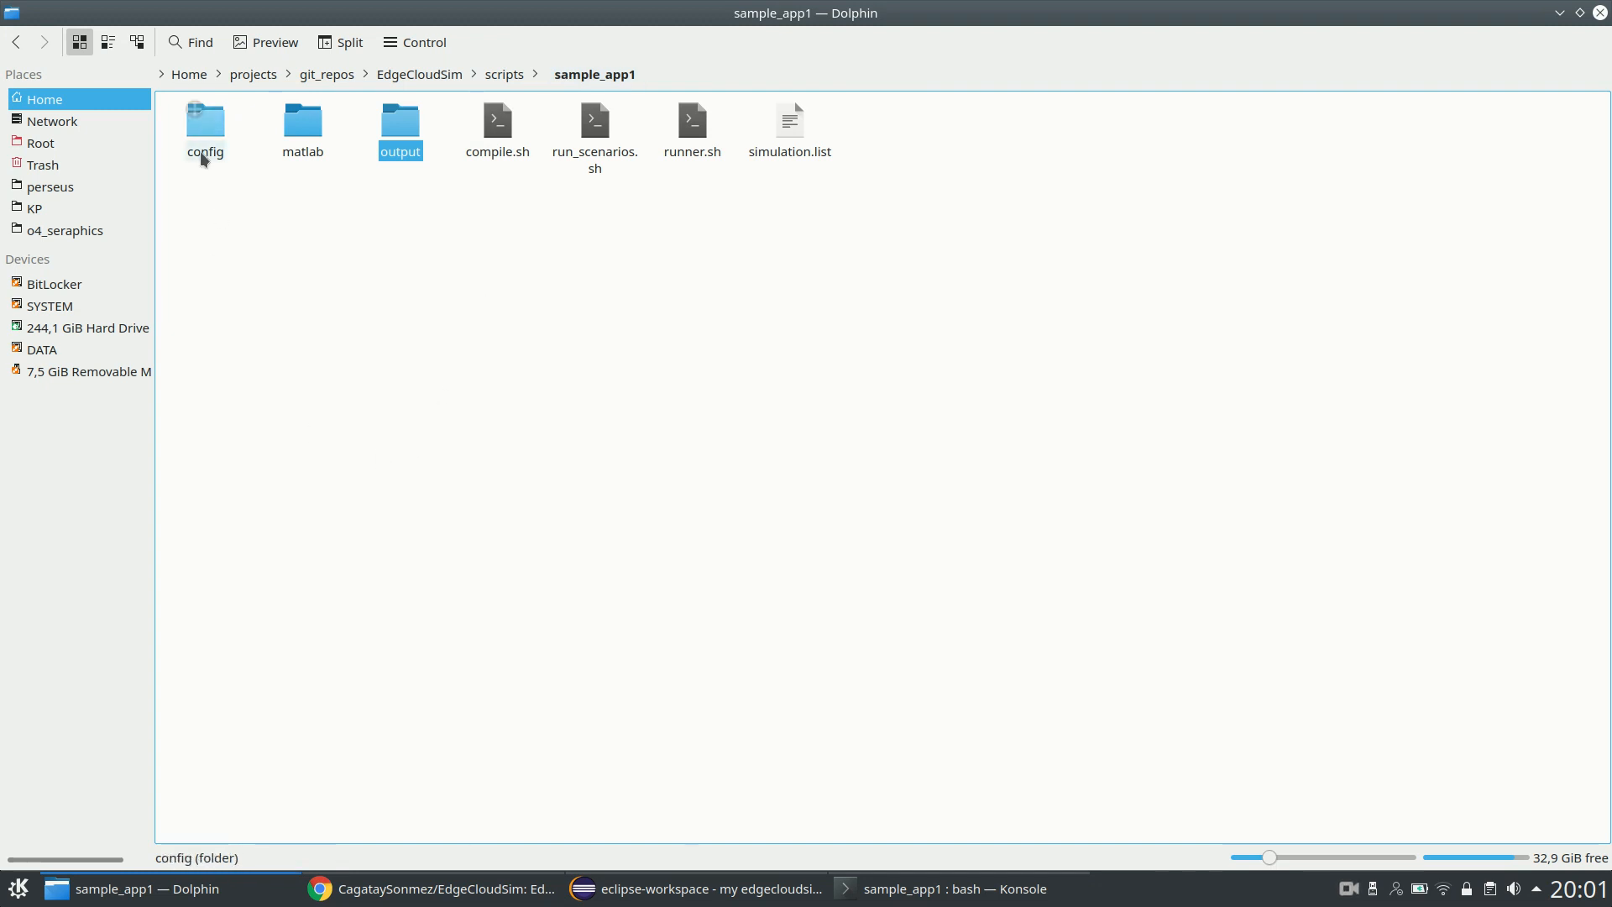
Step: Open the config folder and deselect applications.xml, default_config.properties and edge_devices.xml
{"action": "double_click", "coordinate": [204, 121]}
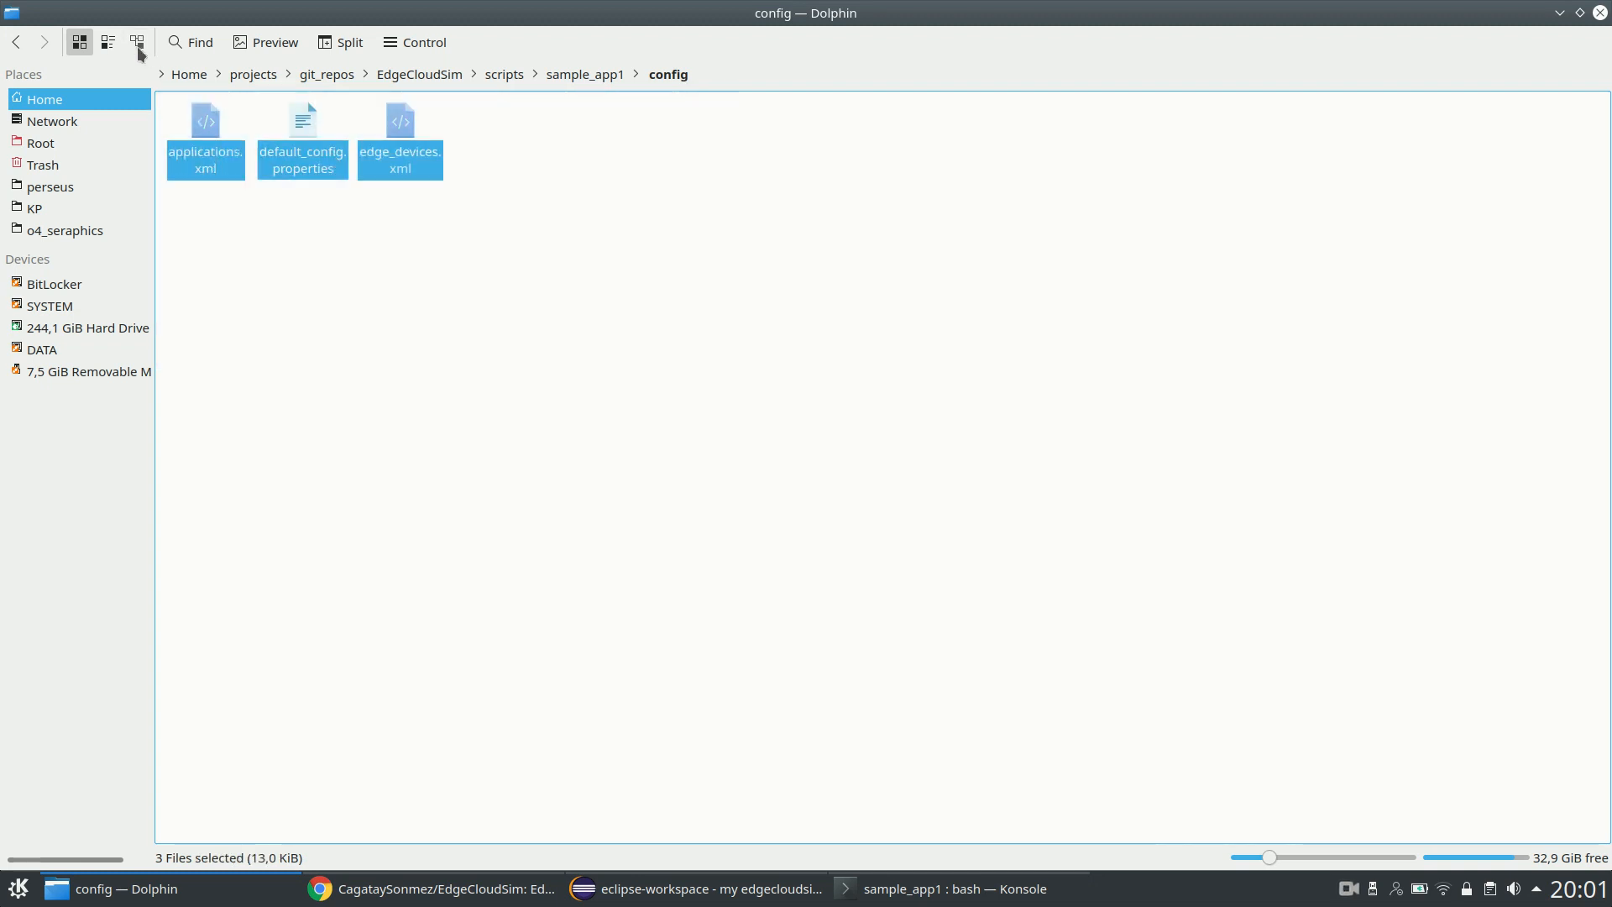
{"action": "left_click", "coordinate": [658, 411]}
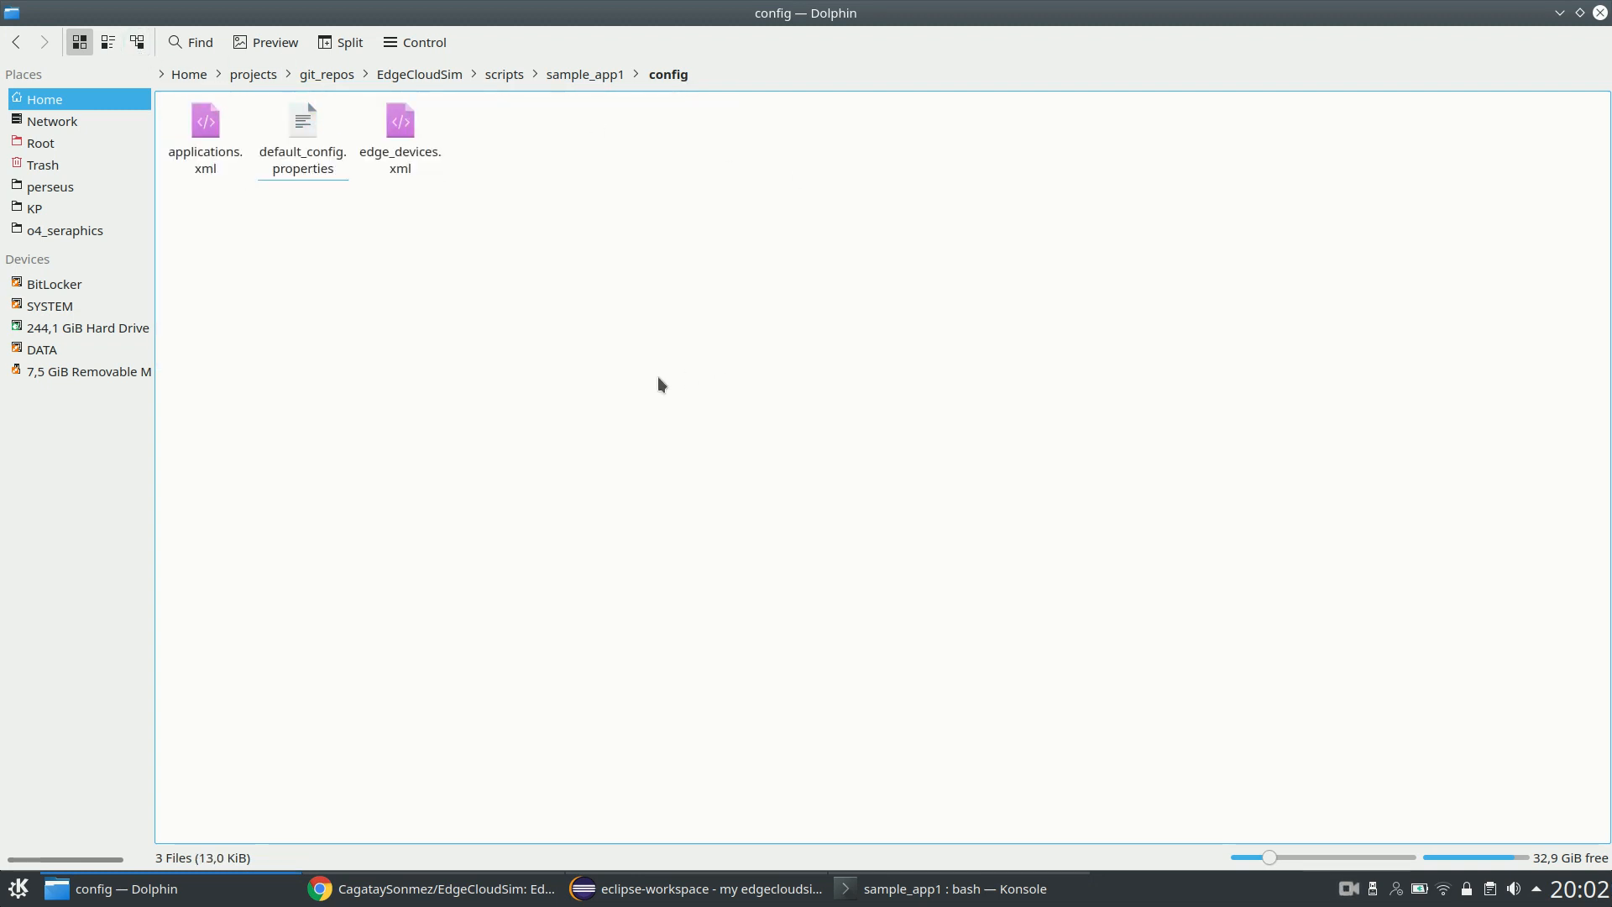
{"action": "mouse_move", "coordinate": [466, 338]}
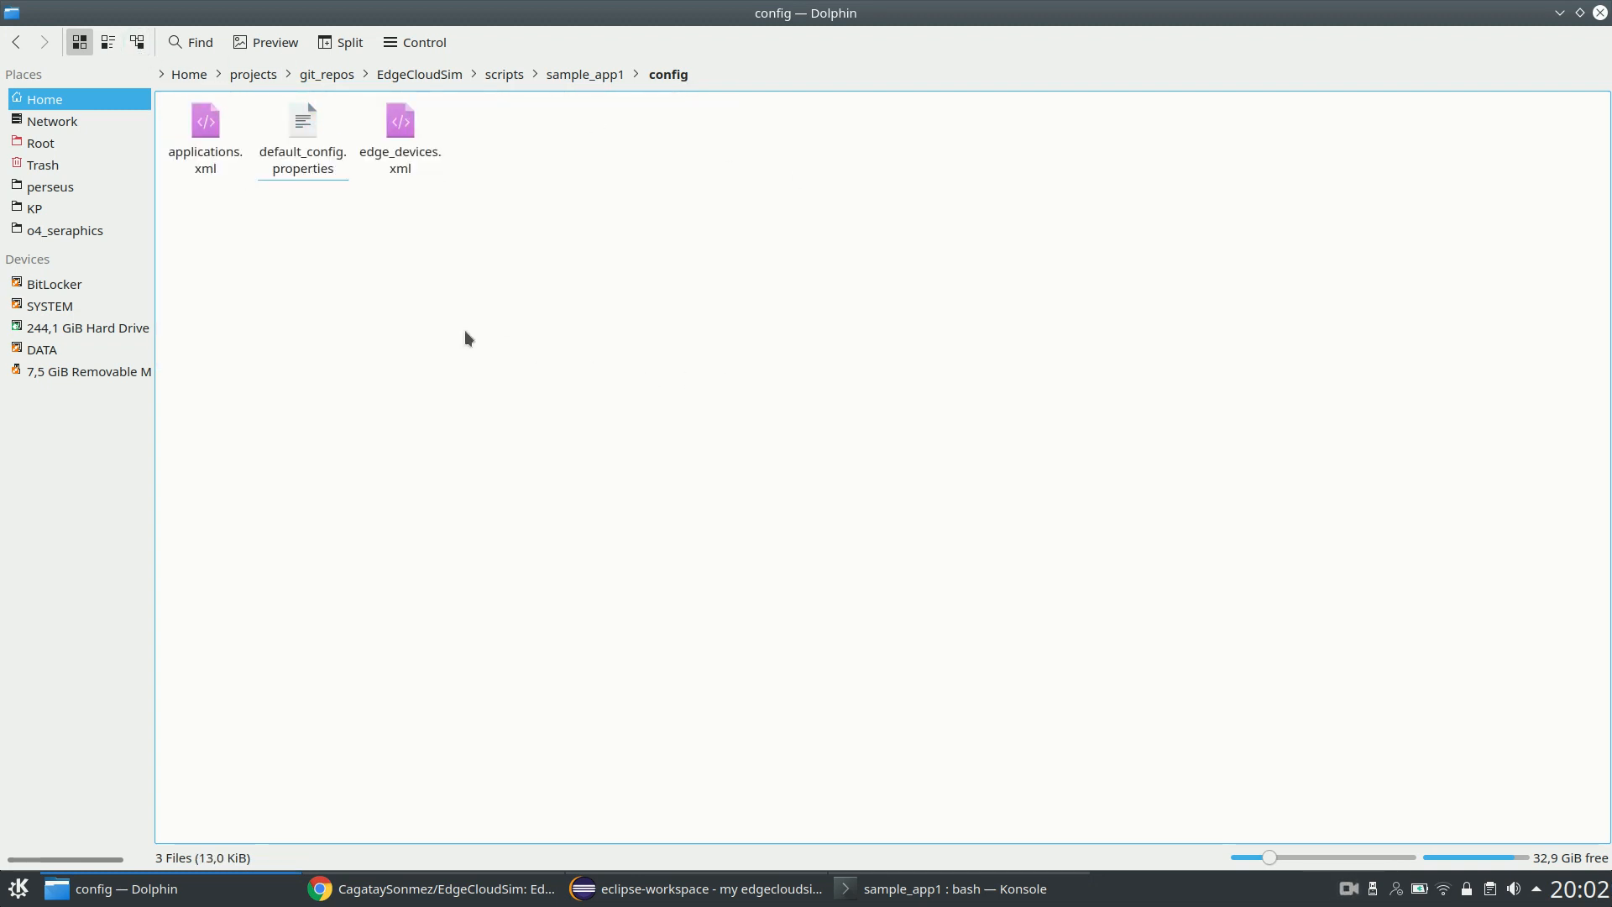
{"action": "mouse_move", "coordinate": [535, 268]}
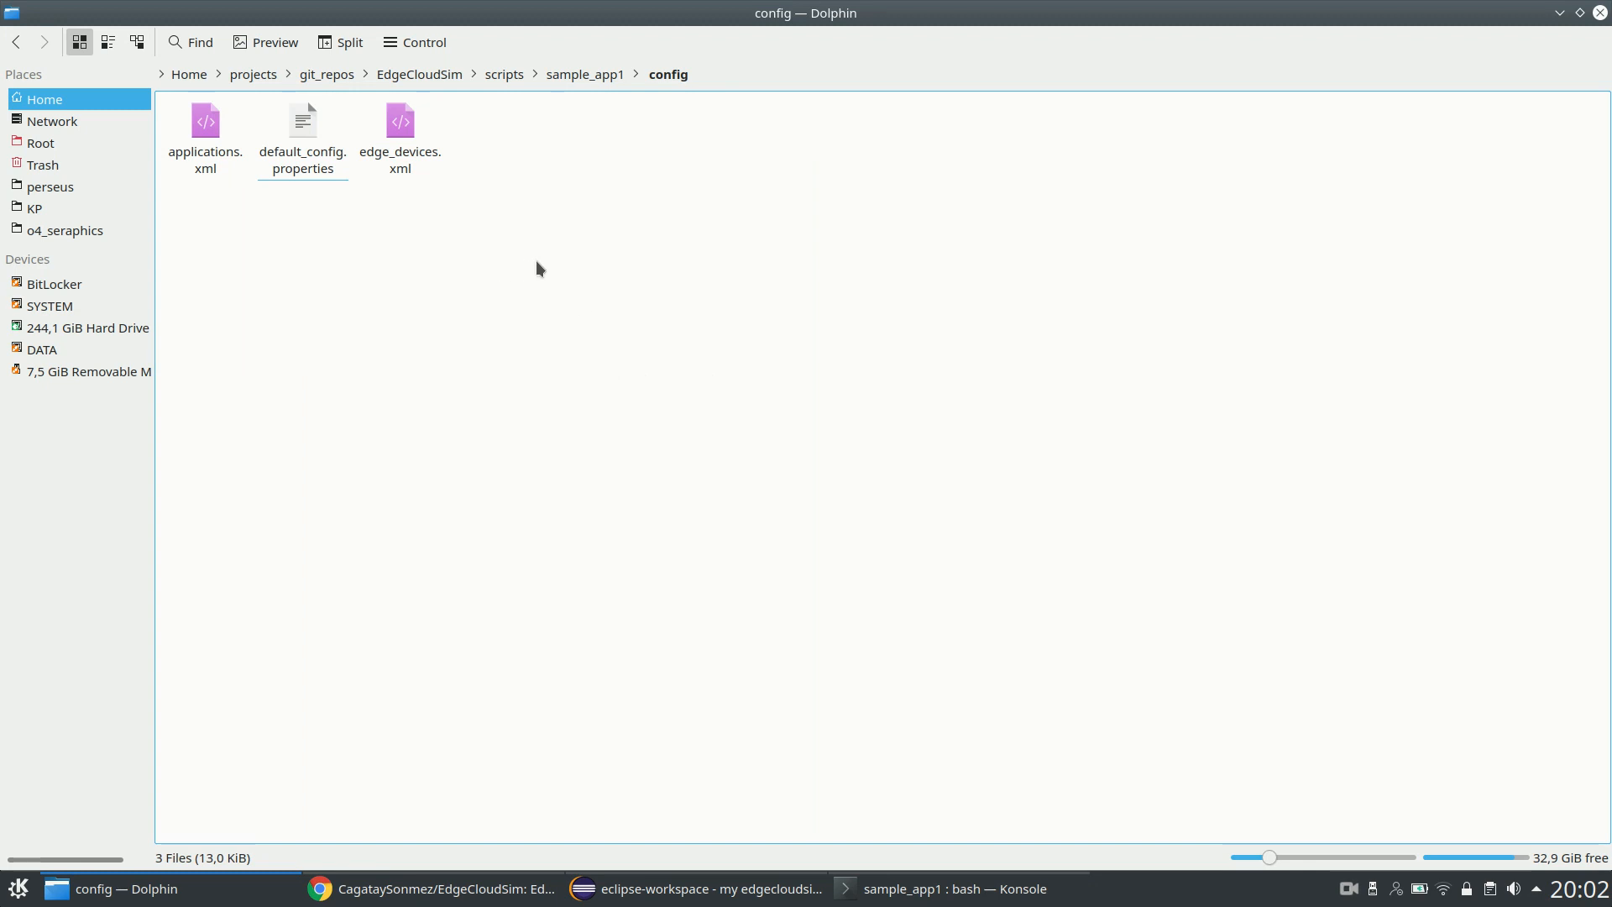